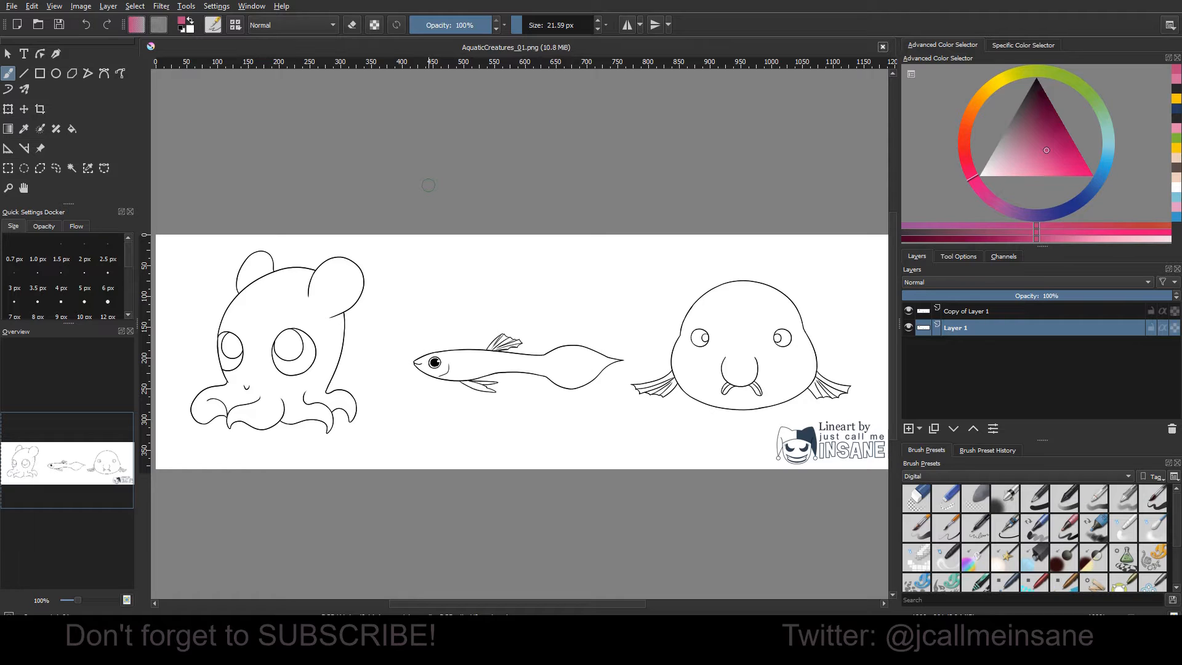
# Set Copy of Layer 1 to Multiply over Layer 1, with a new empty layer between them.
pyautogui.click(1025, 282)
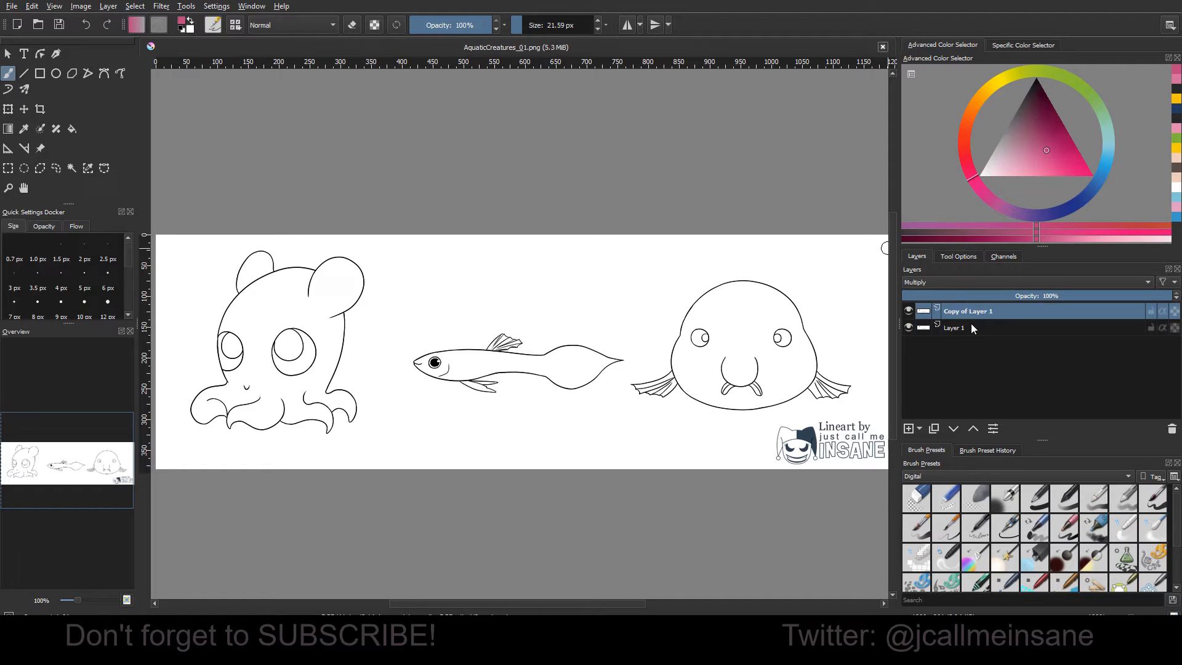
pyautogui.click(954, 327)
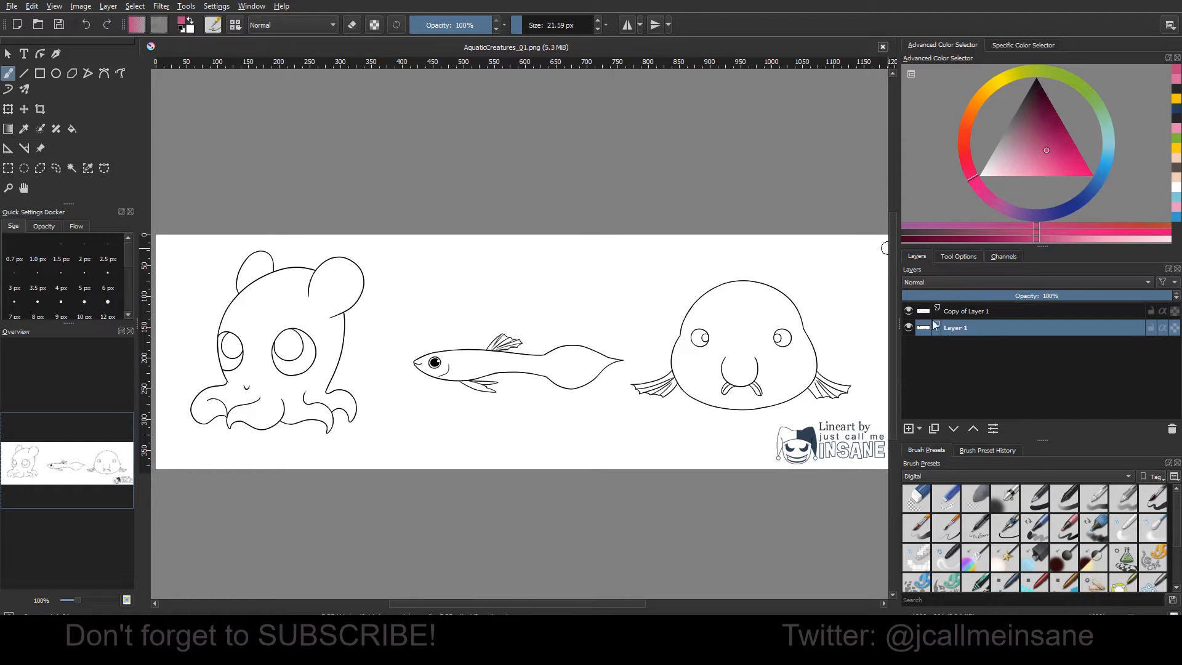
pyautogui.click(967, 310)
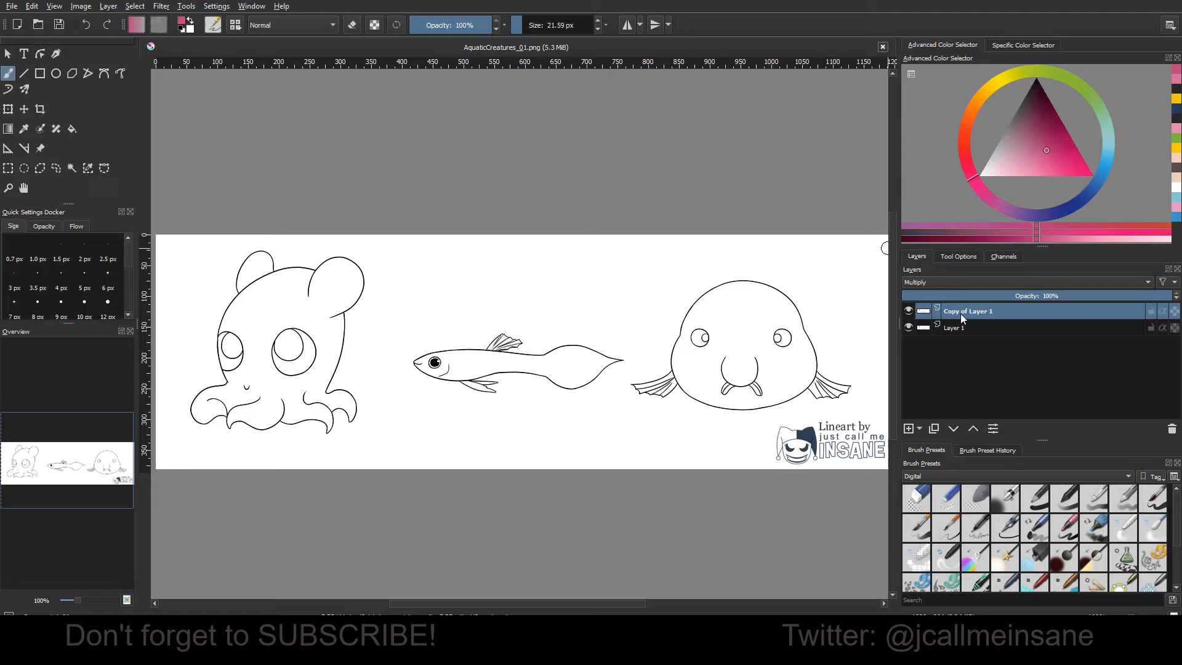
pyautogui.click(729, 316)
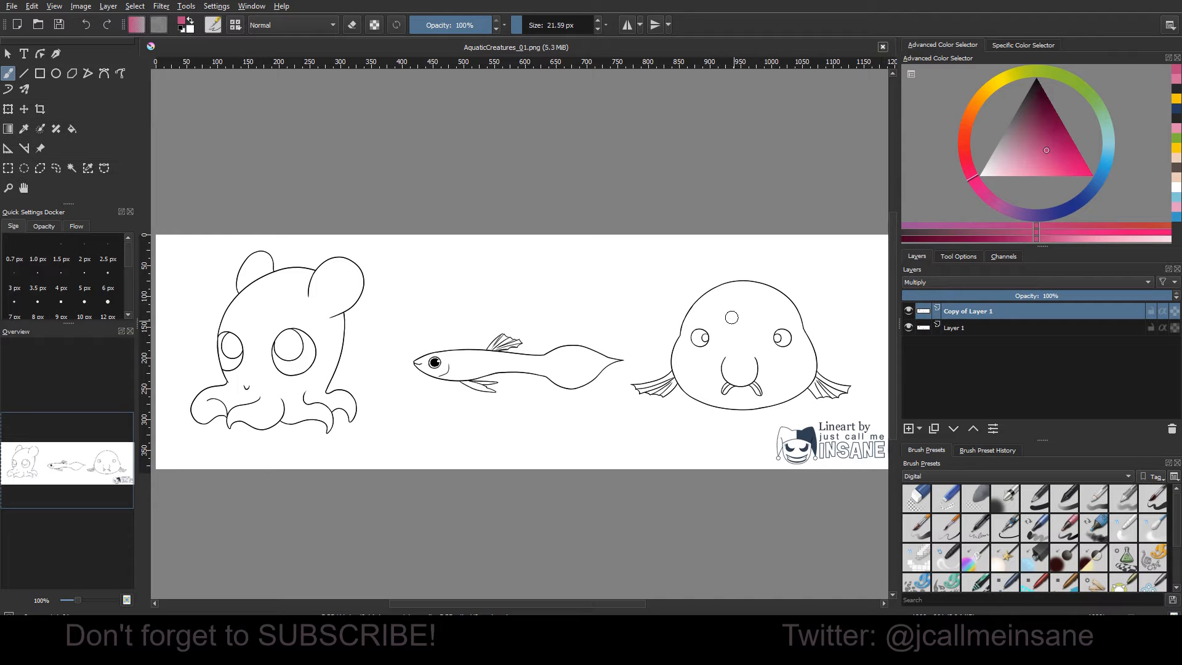
pyautogui.click(954, 327)
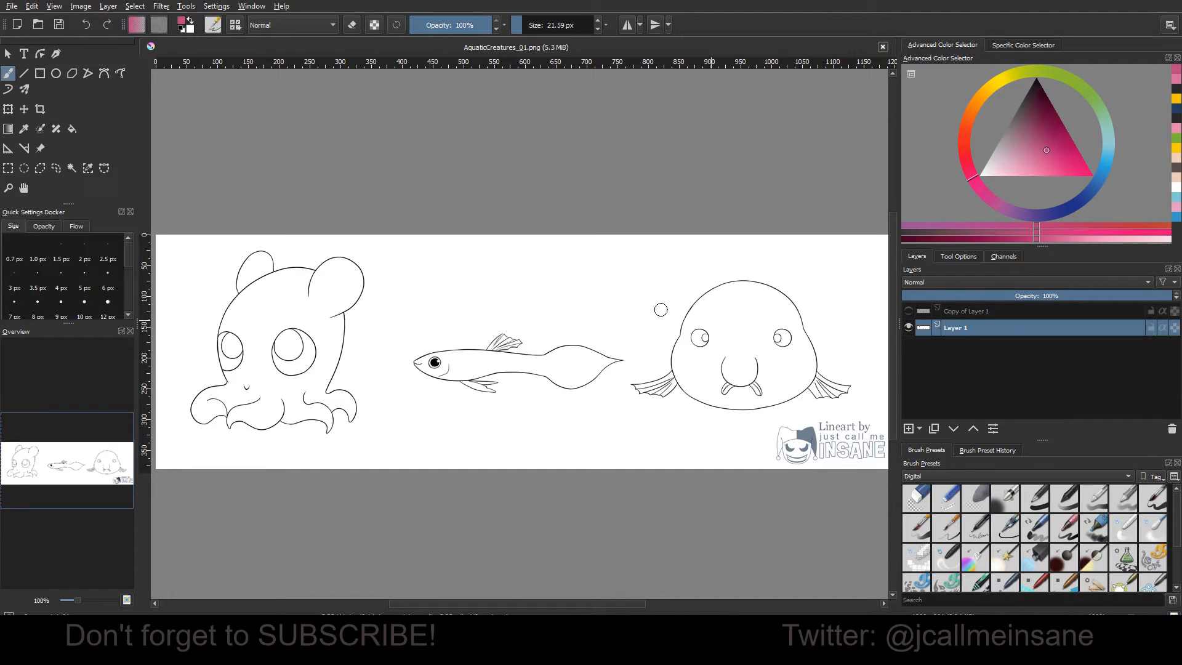
pyautogui.click(980, 311)
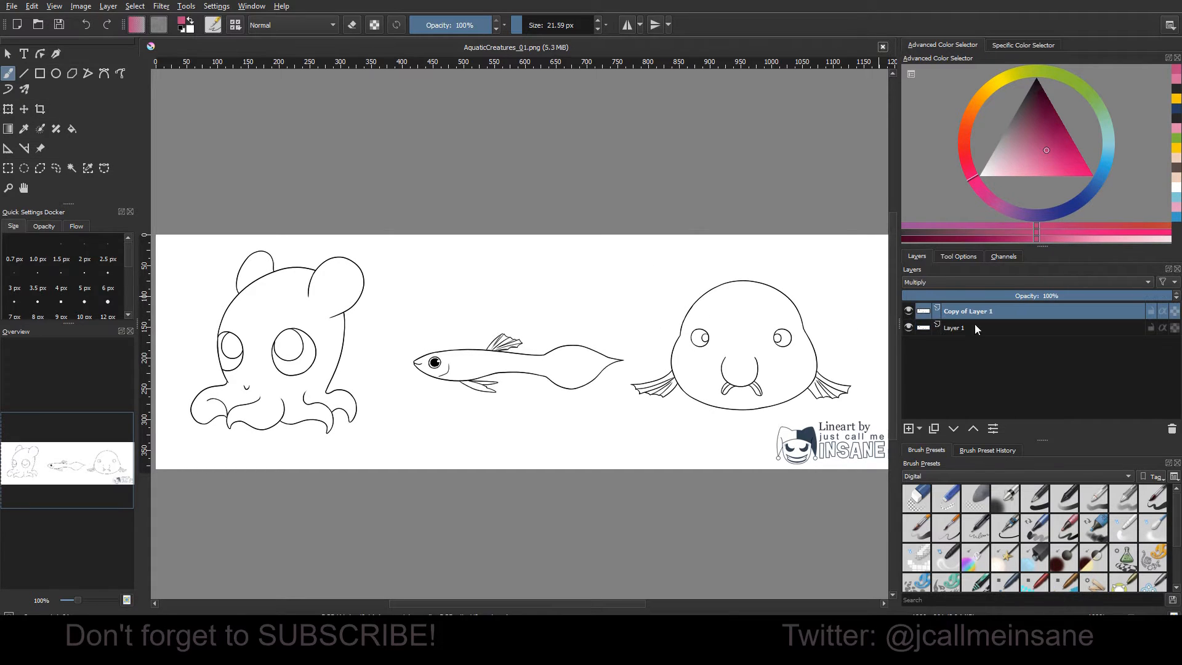
pyautogui.click(909, 429)
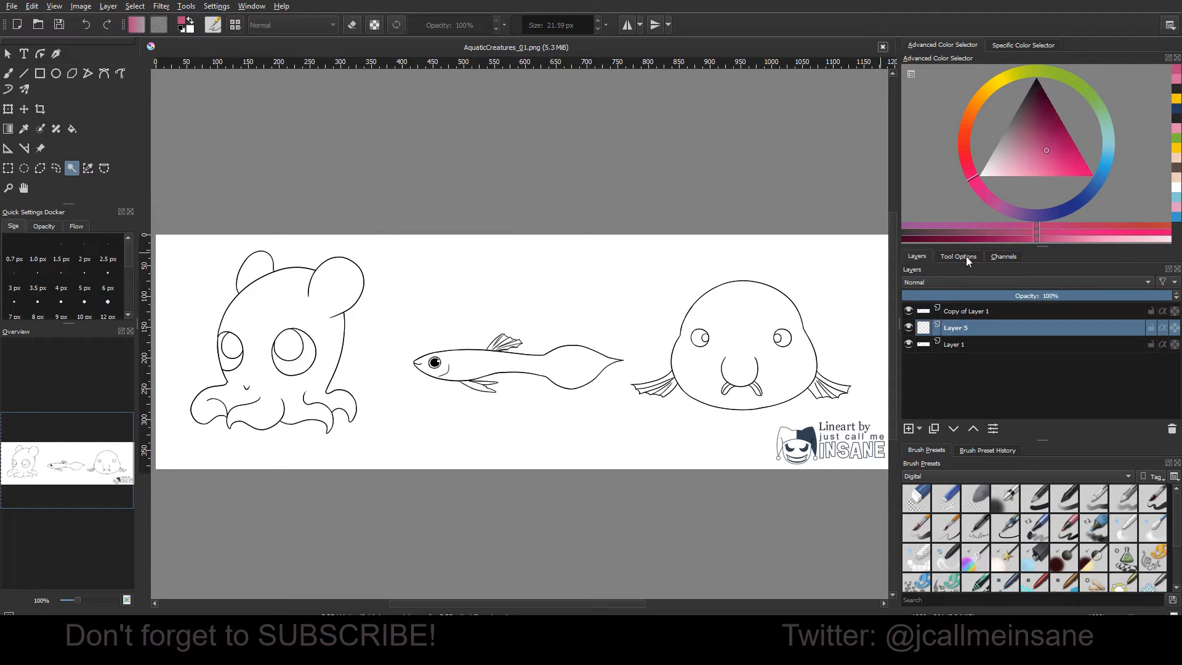
# Select the octopus's body and eyes with a grown Contiguous Selection.
pyautogui.click(958, 256)
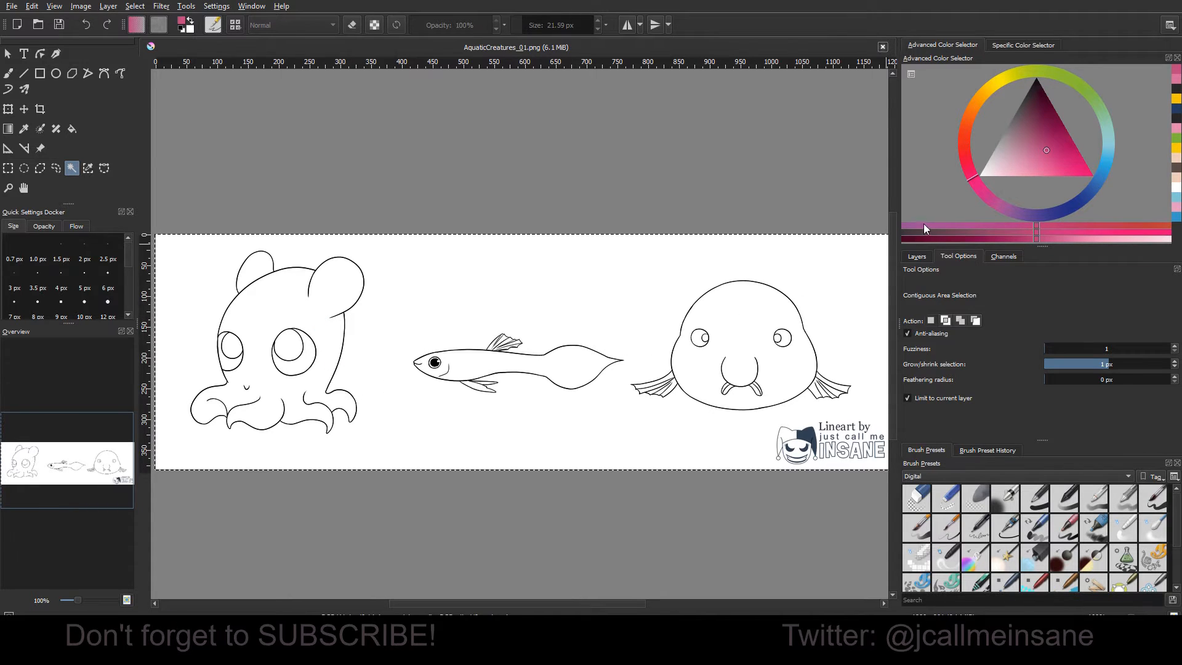
pyautogui.click(916, 256)
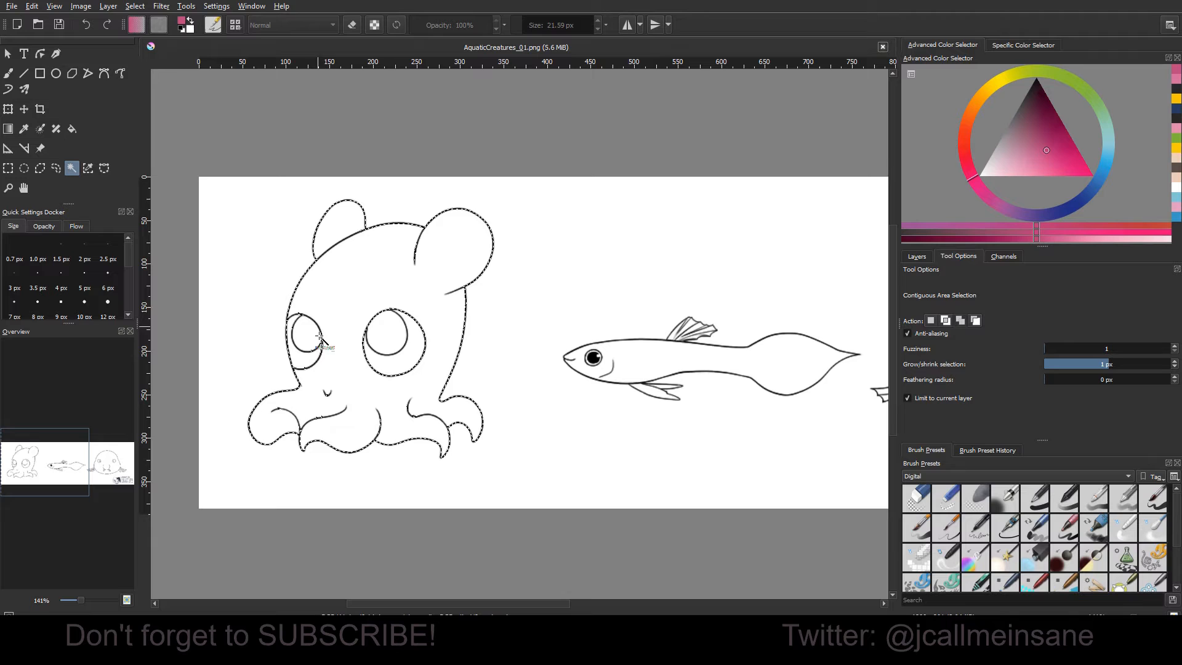
pyautogui.click(391, 339)
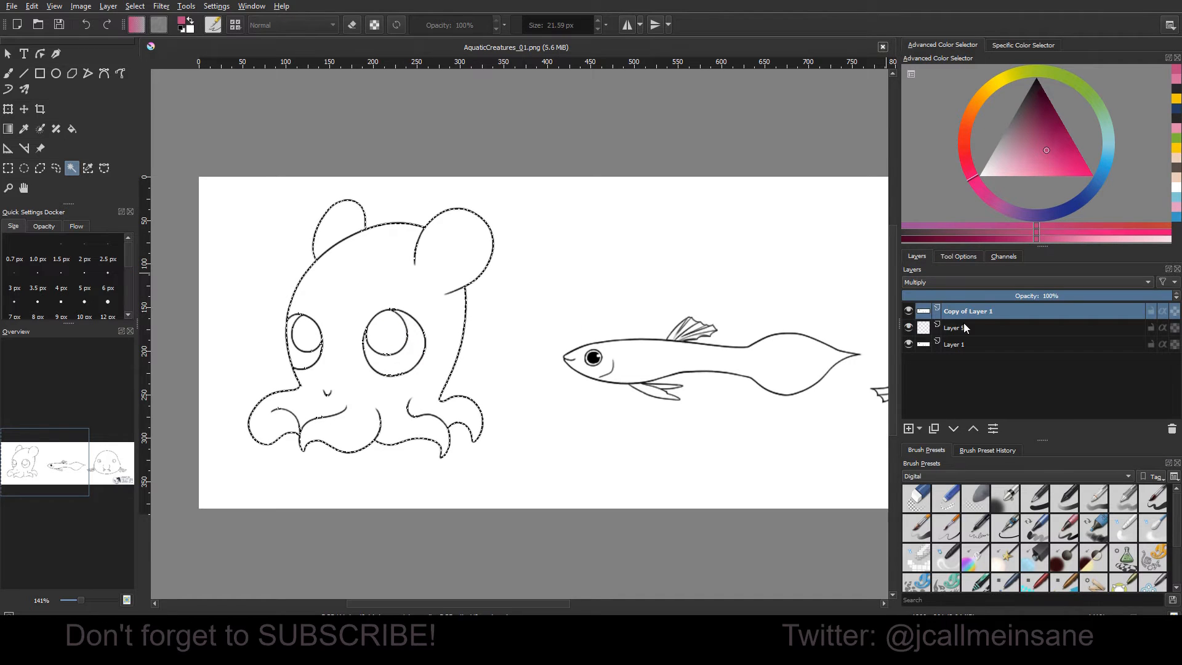
# Fill the octopus selection with solid pink on Layer 5 and deselect.
pyautogui.click(955, 327)
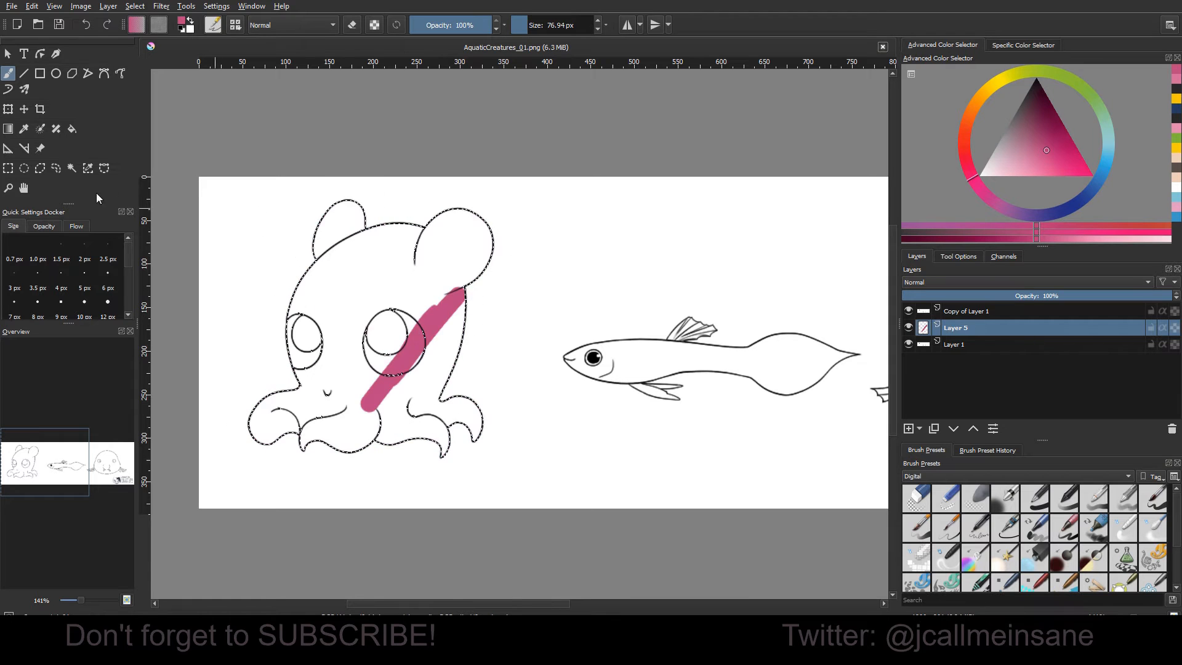
pyautogui.click(399, 413)
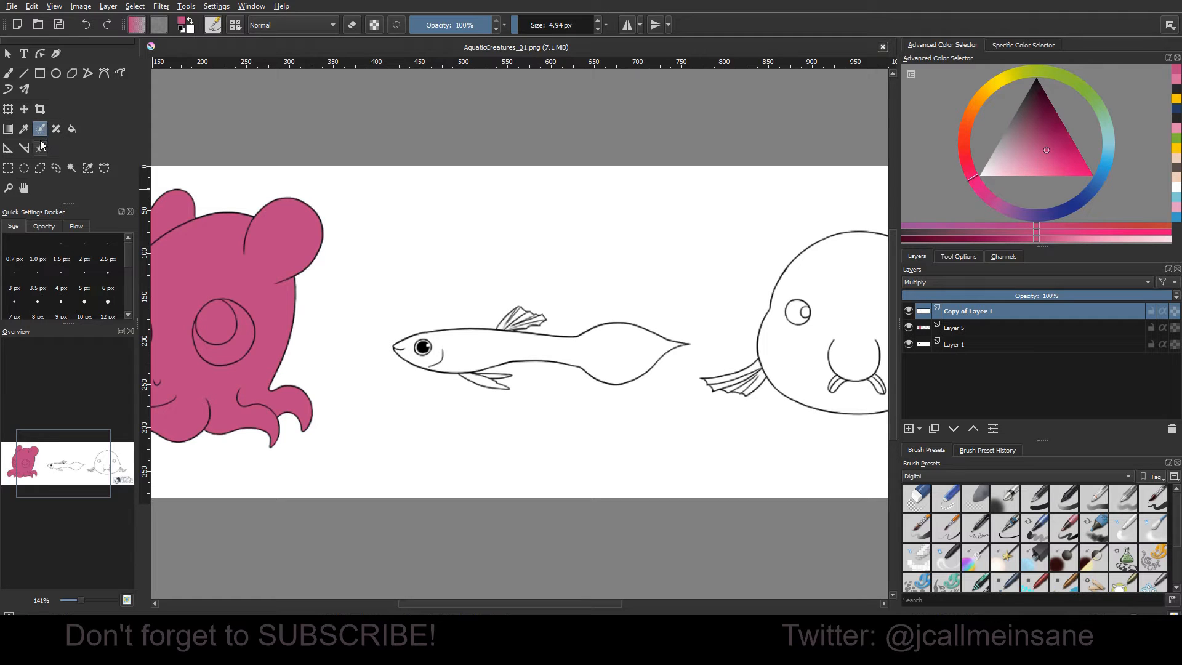
pyautogui.moveTo(41, 129)
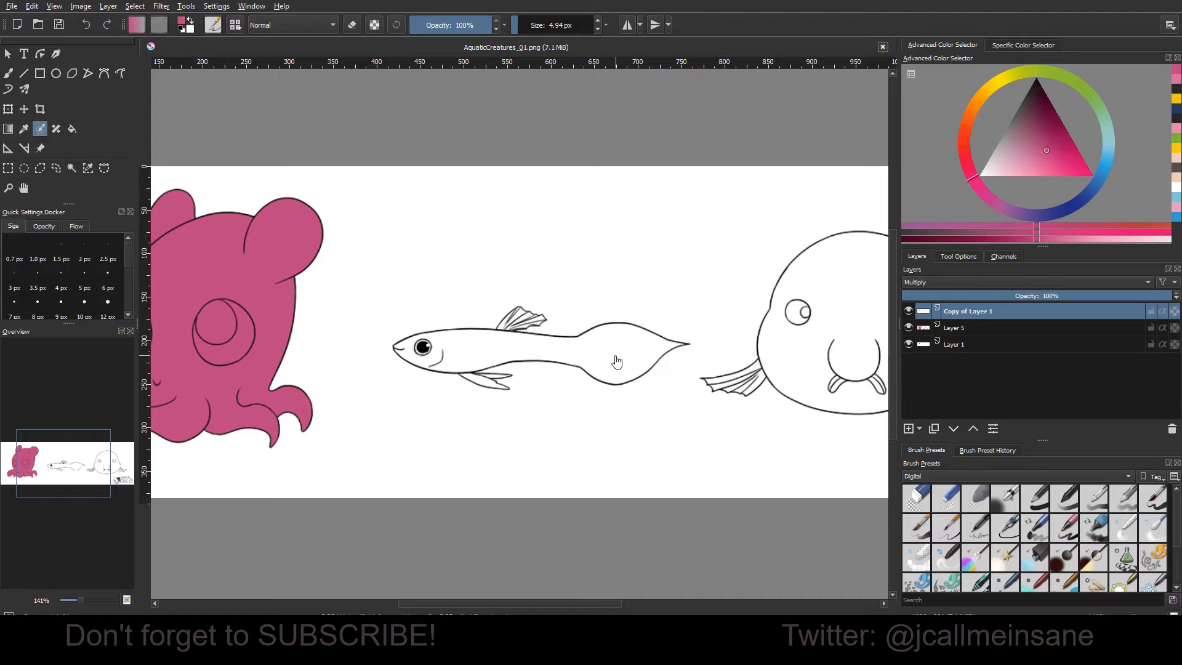
pyautogui.moveTo(598, 358)
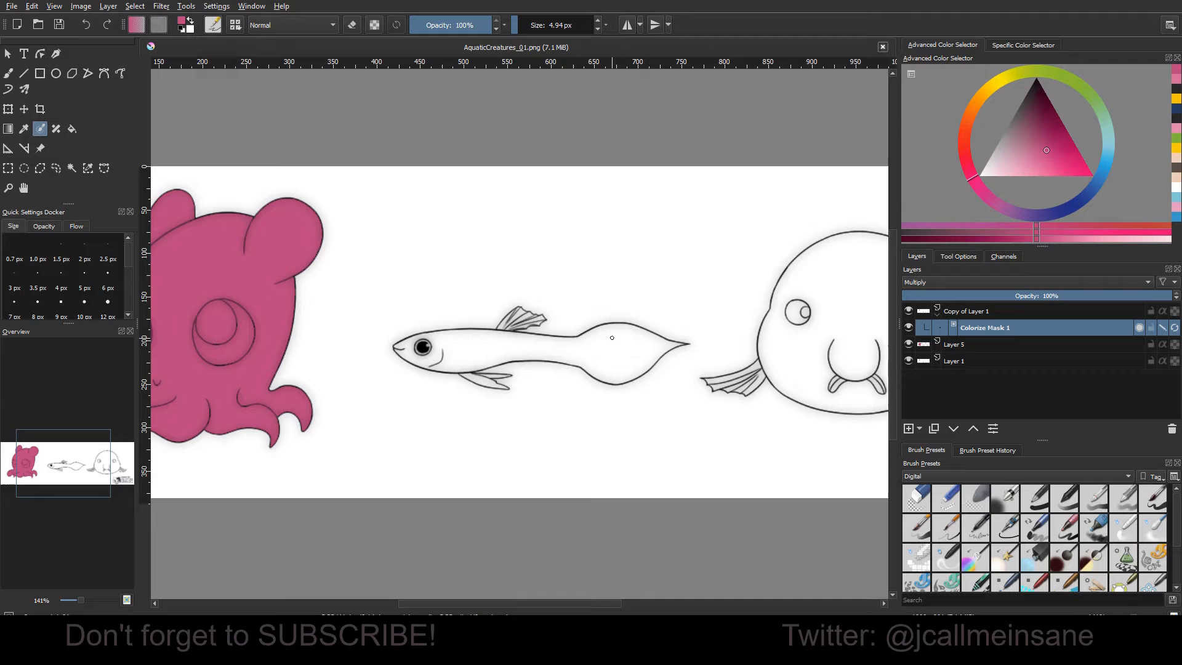
# Pick yellow for the colorize mask and stroke the guppy's body, fins and tail.
pyautogui.click(957, 255)
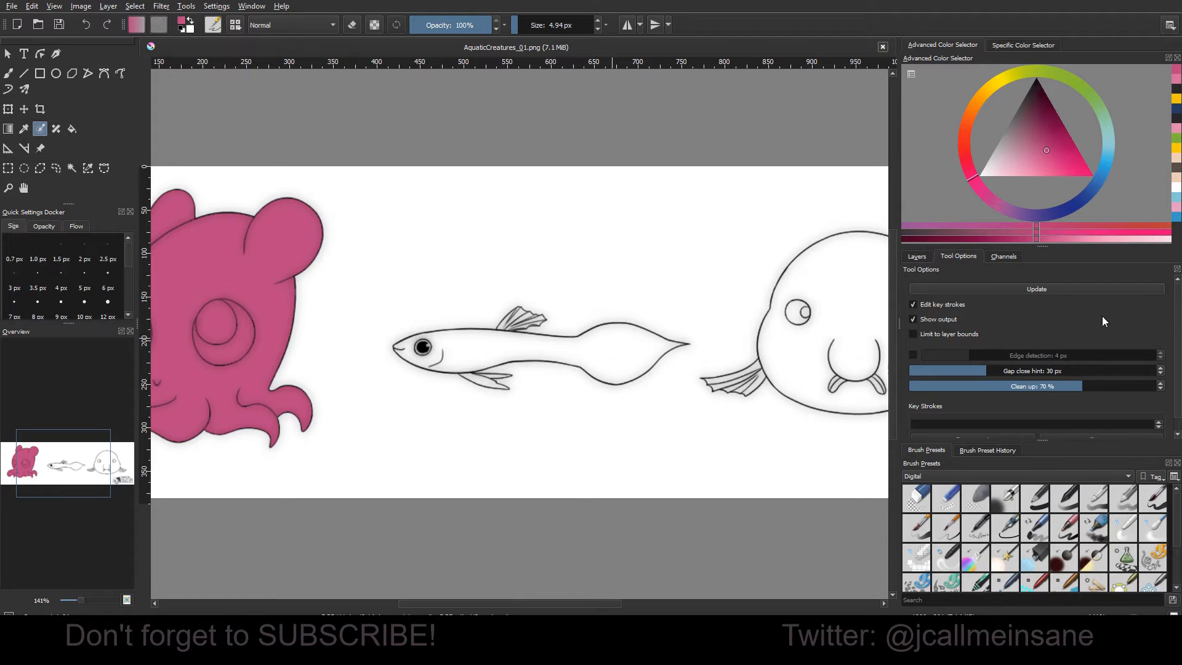
pyautogui.click(994, 91)
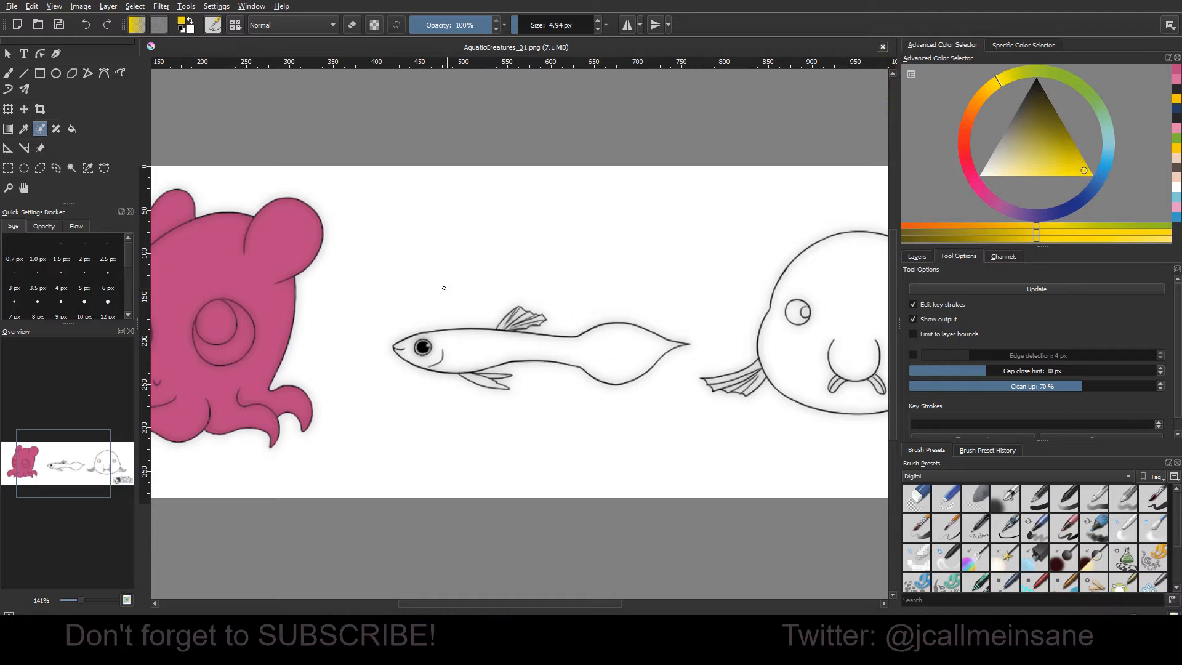
pyautogui.moveTo(429, 348); pyautogui.dragTo(648, 345)
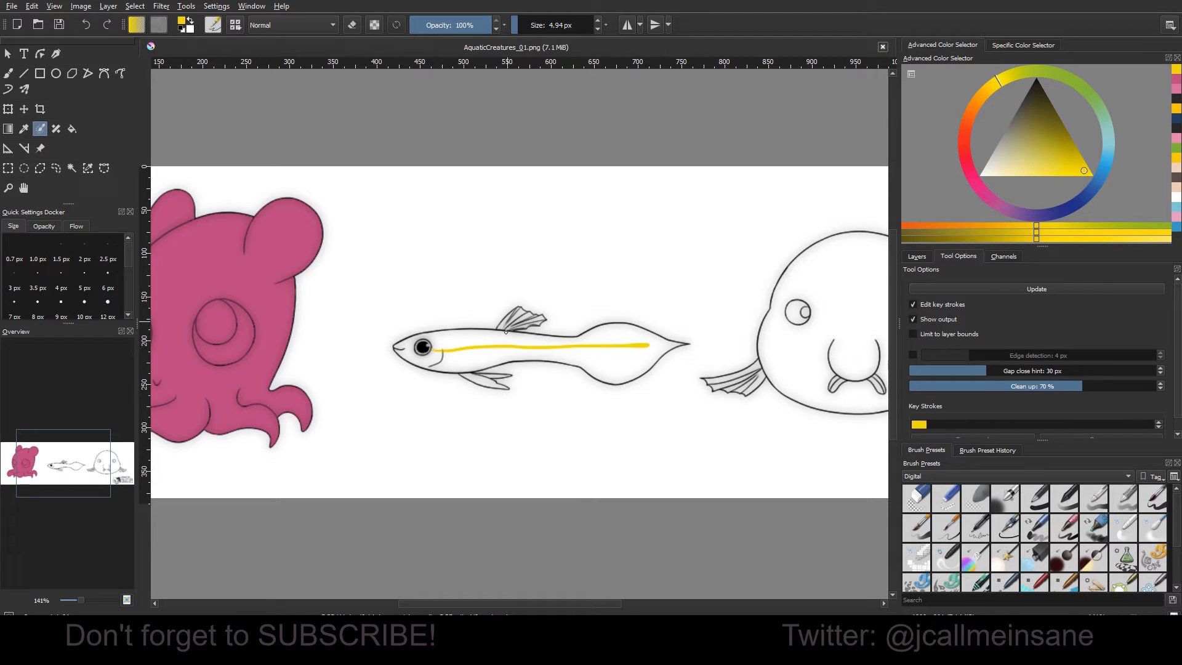
pyautogui.moveTo(512, 317); pyautogui.dragTo(479, 380)
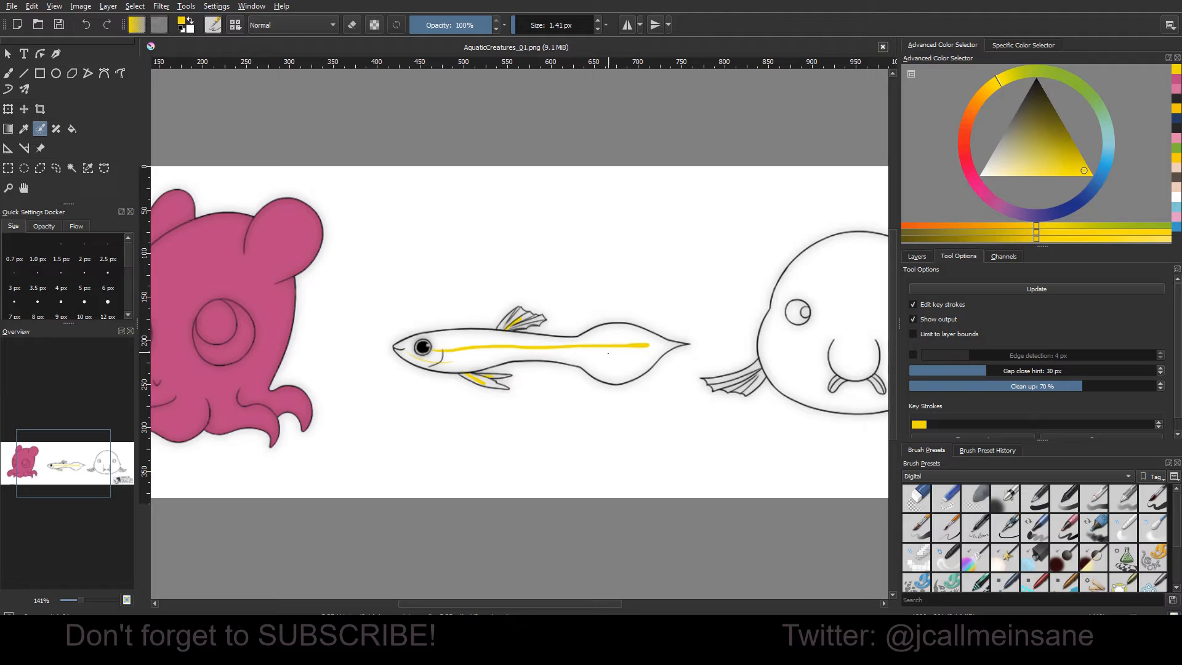
pyautogui.moveTo(614, 354); pyautogui.dragTo(637, 362)
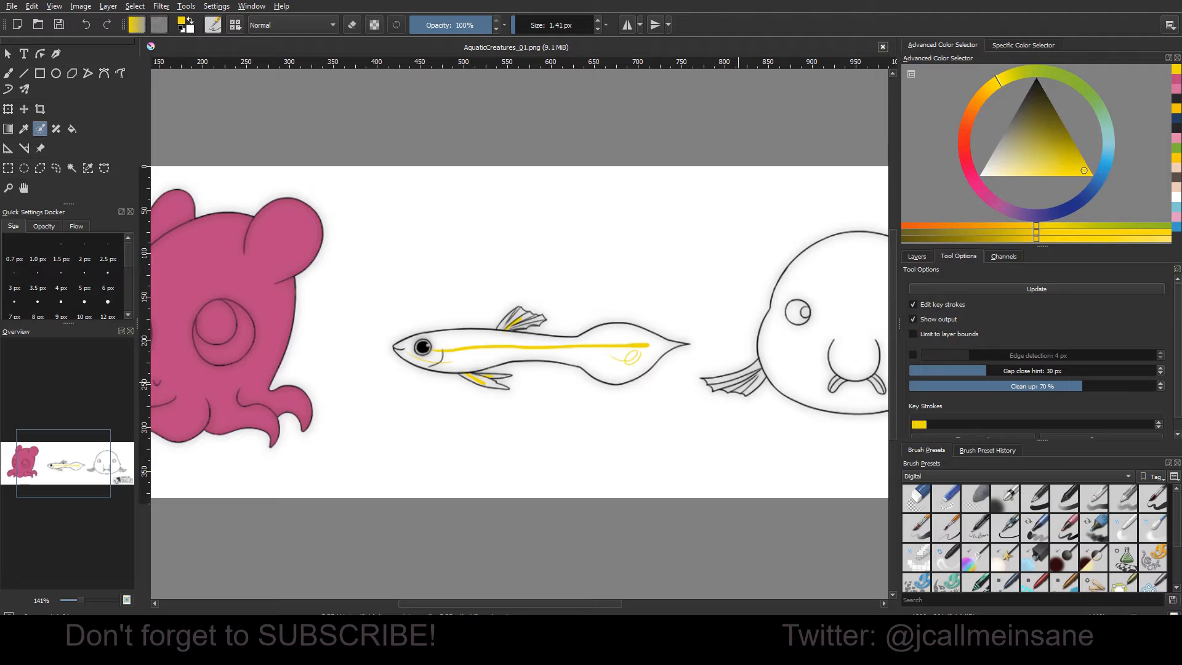
pyautogui.moveTo(1077, 100)
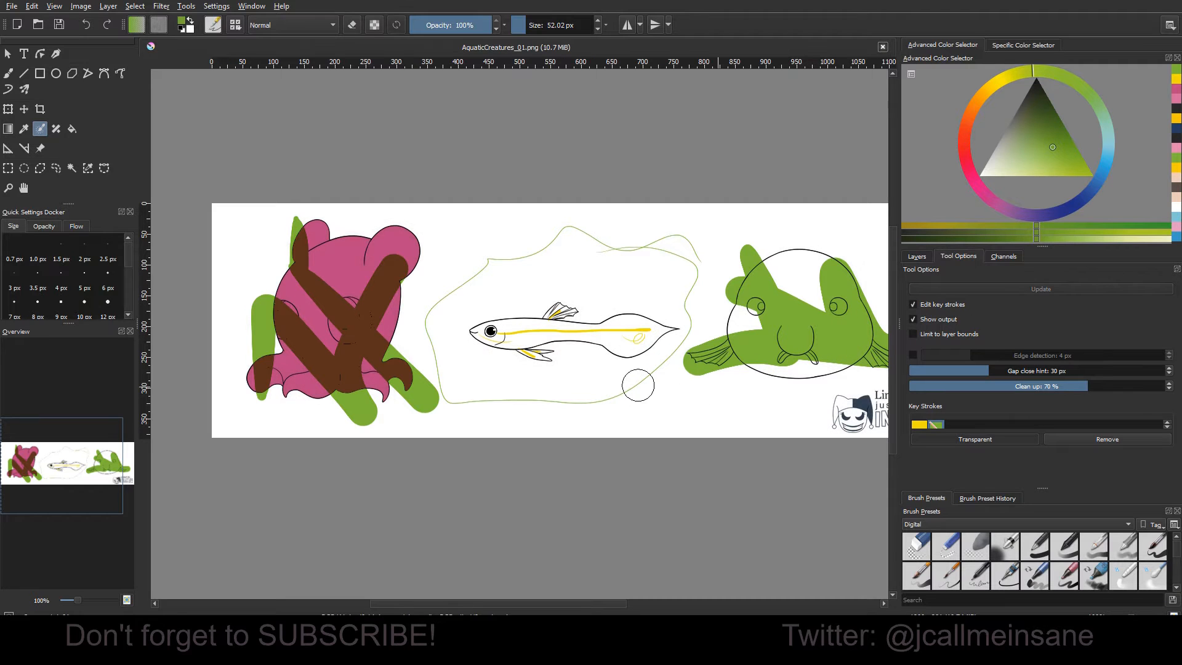
# Update the colorize mask so the guppy fills solid yellow.
pyautogui.click(573, 332)
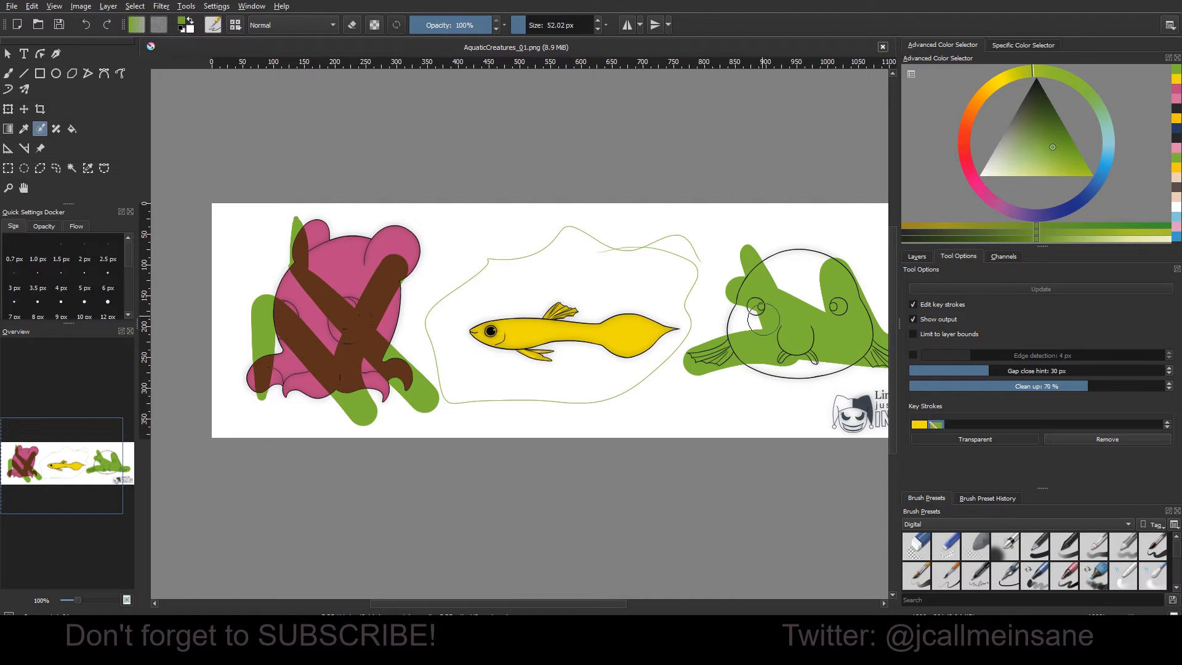
pyautogui.click(917, 256)
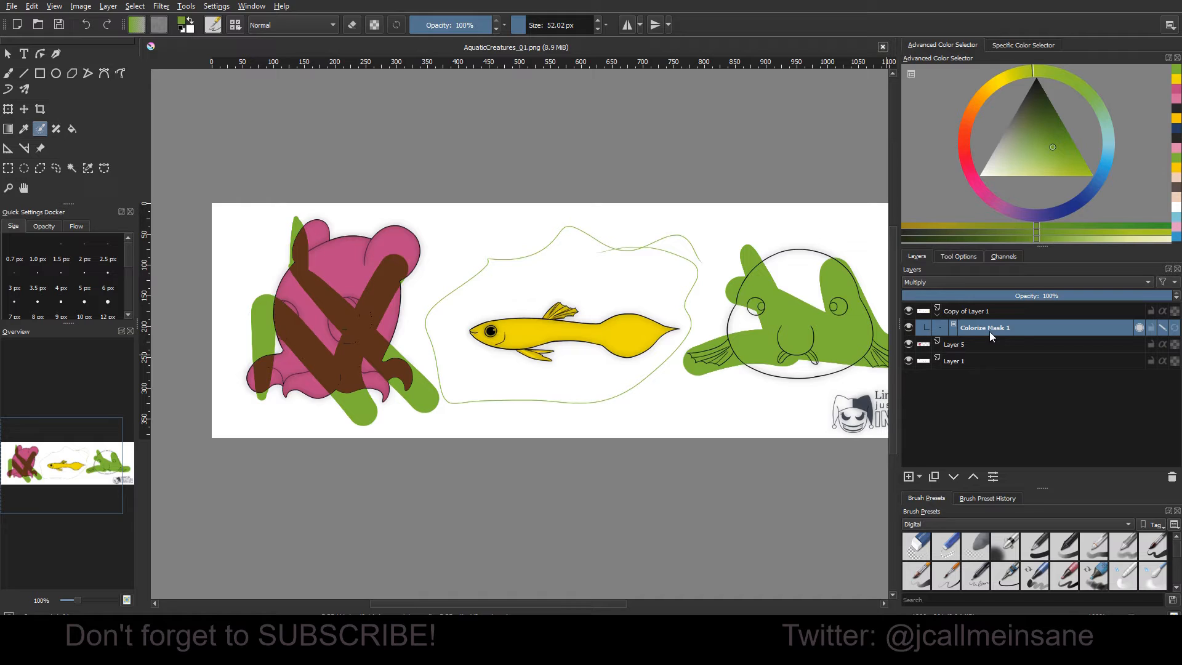
# Open the layer options menu for Colorize Mask 1.
pyautogui.rightClick(985, 327)
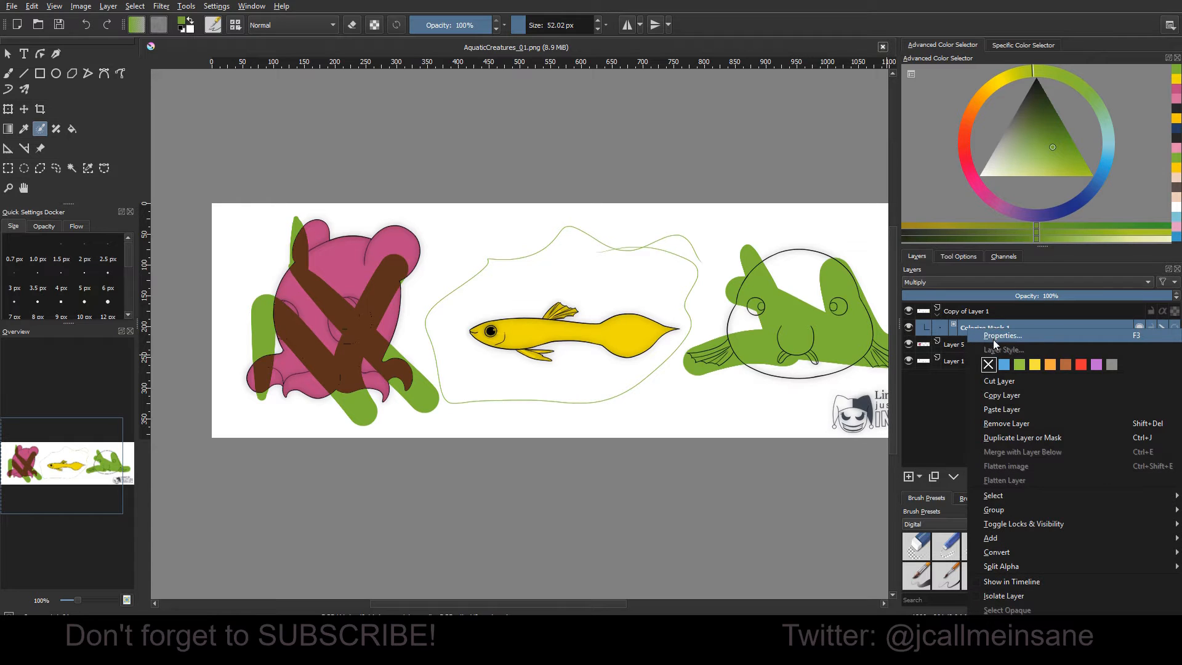
pyautogui.moveTo(1000, 567)
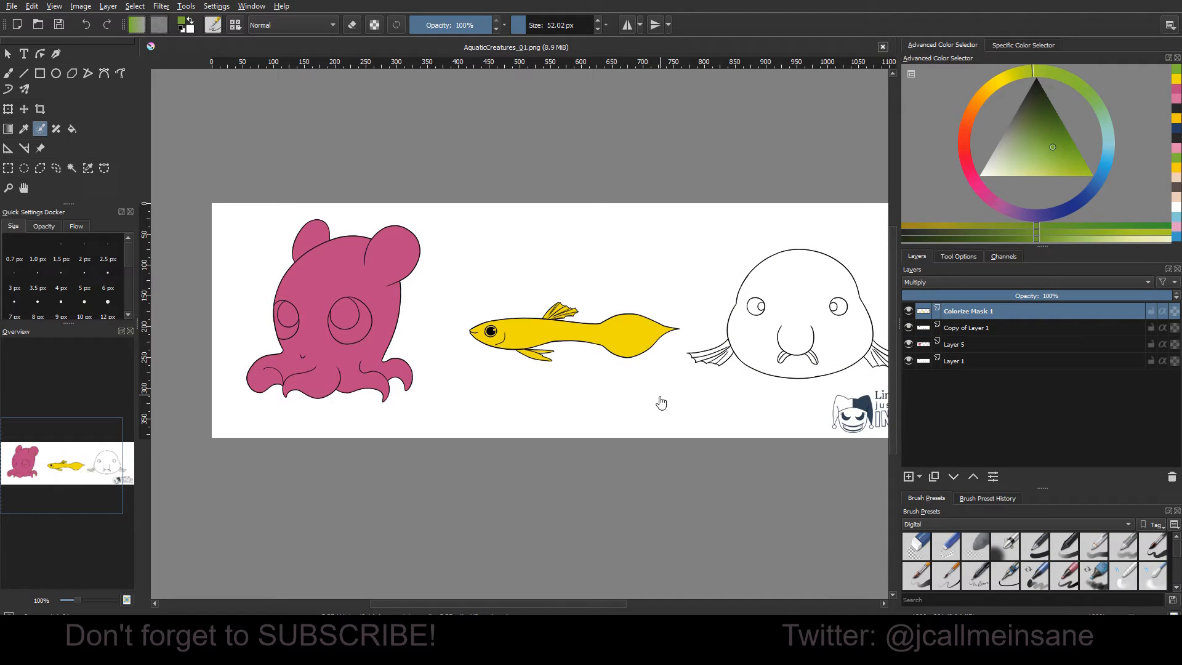
pyautogui.moveTo(684, 404)
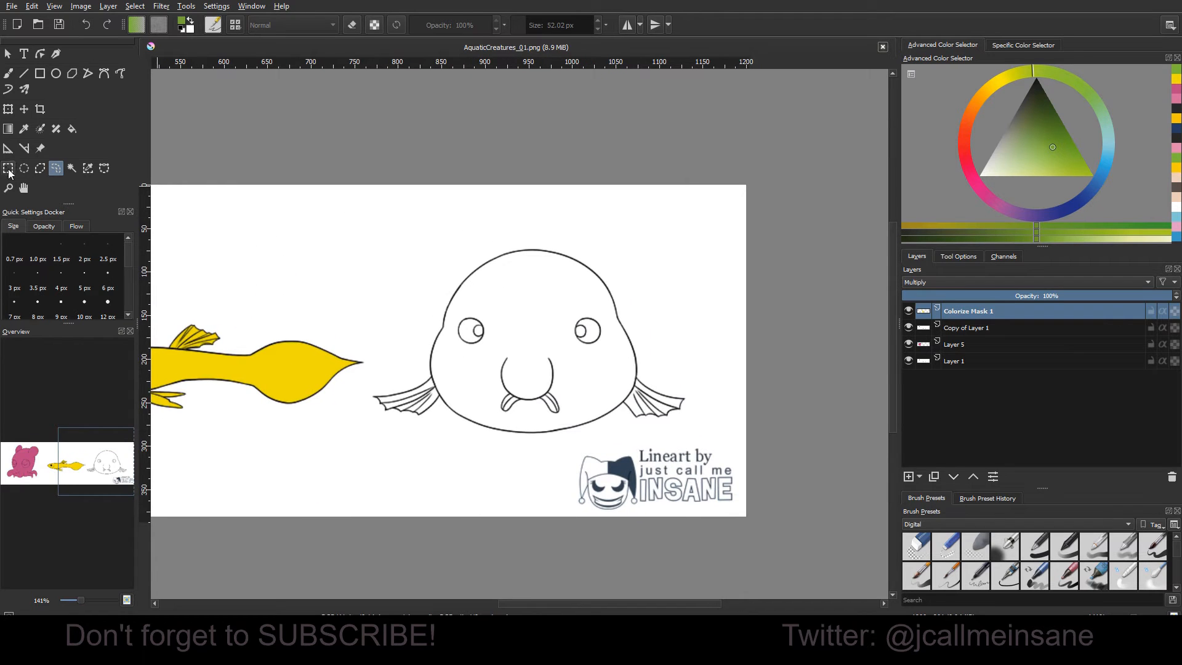
# Loosely encircle the blobfish and its fins with the Freehand Selection tool.
pyautogui.moveTo(495, 302); pyautogui.dragTo(580, 373)
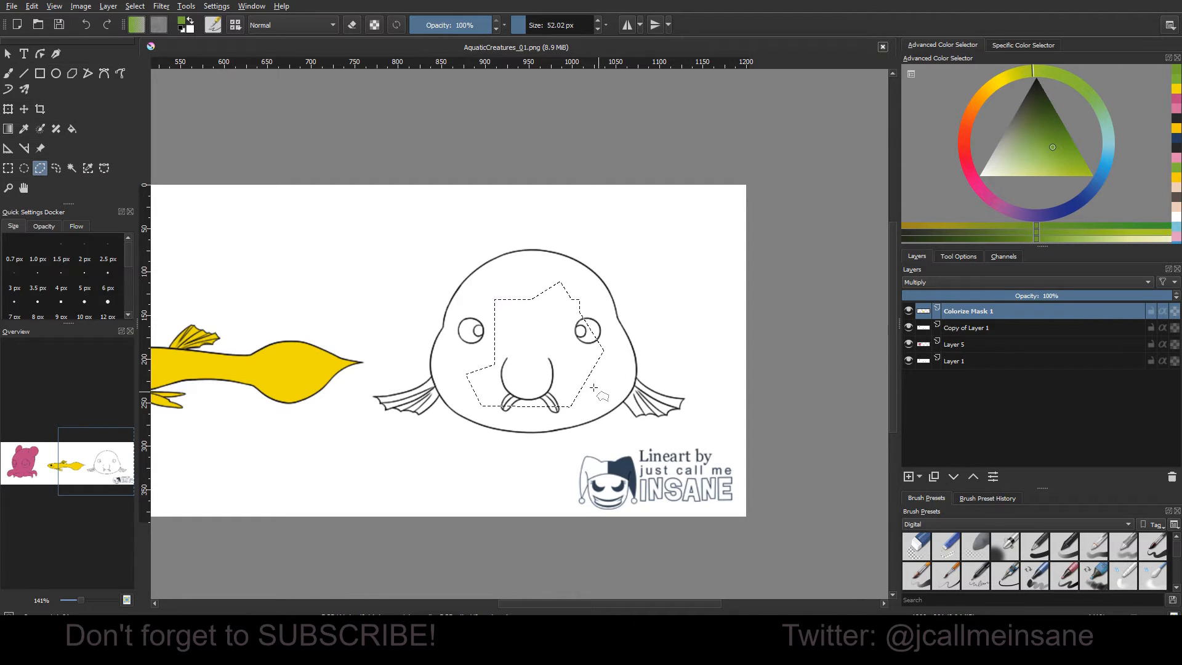
pyautogui.click(958, 256)
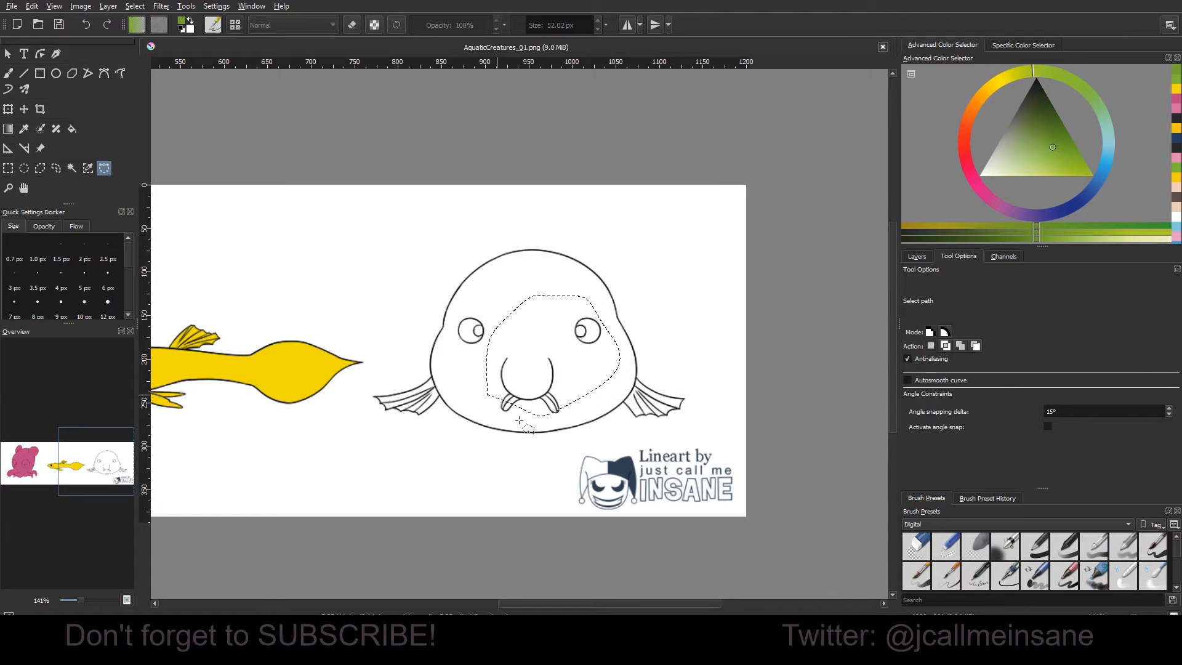
pyautogui.click(87, 168)
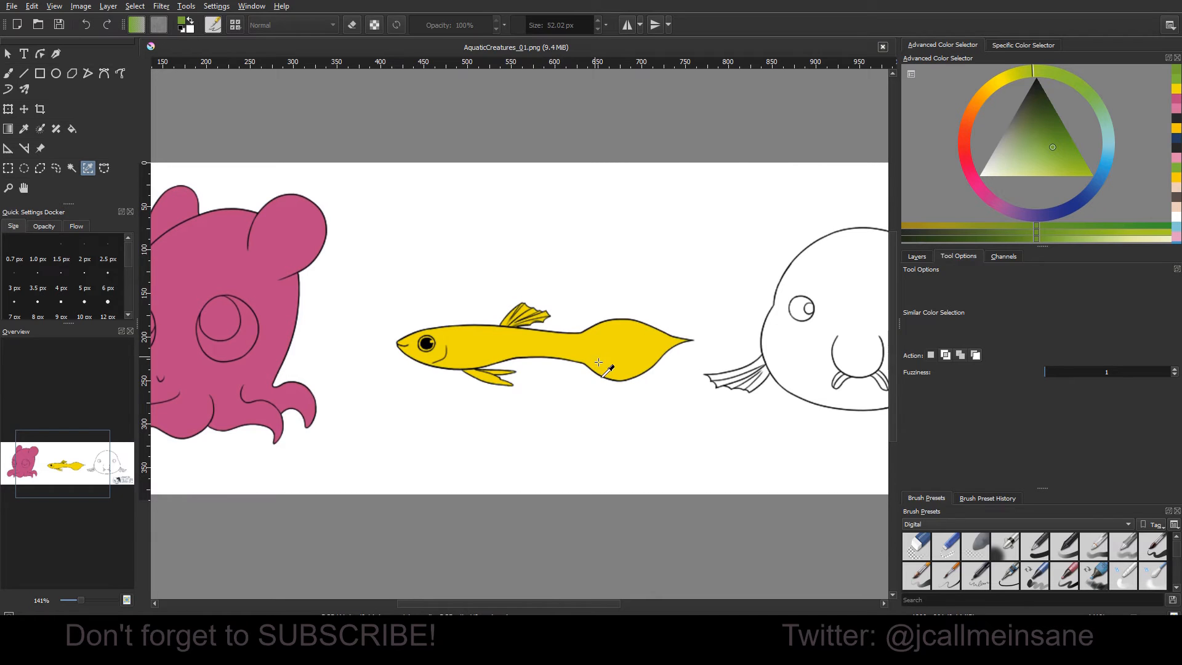
pyautogui.hscroll(3)
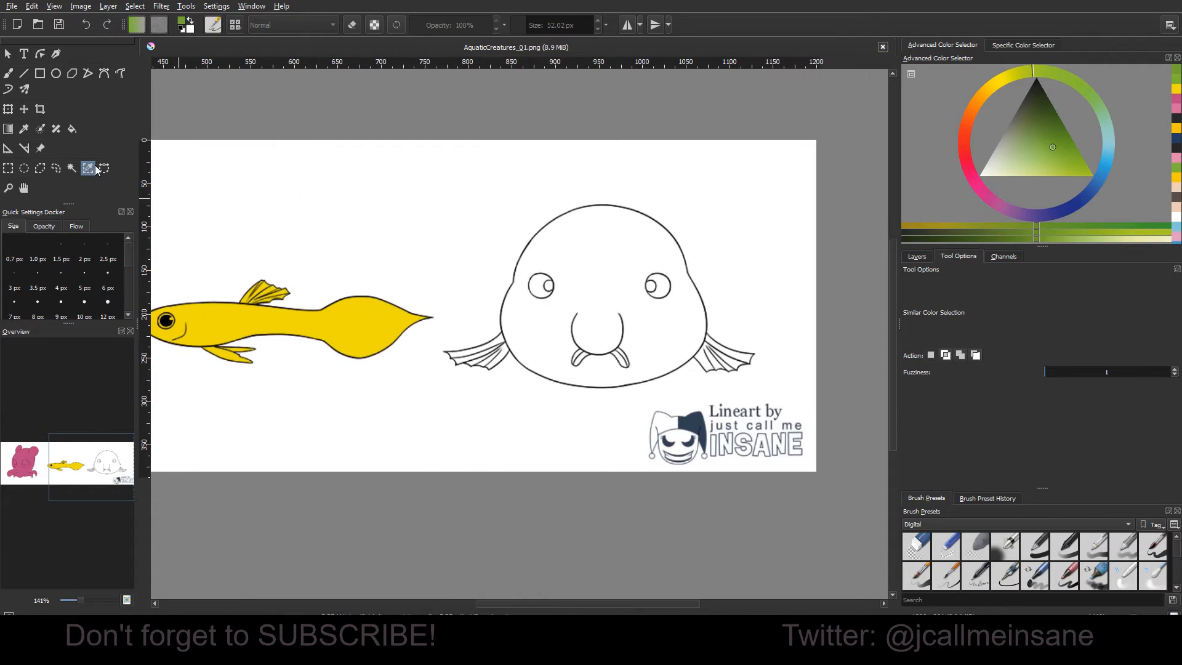
pyautogui.click(8, 73)
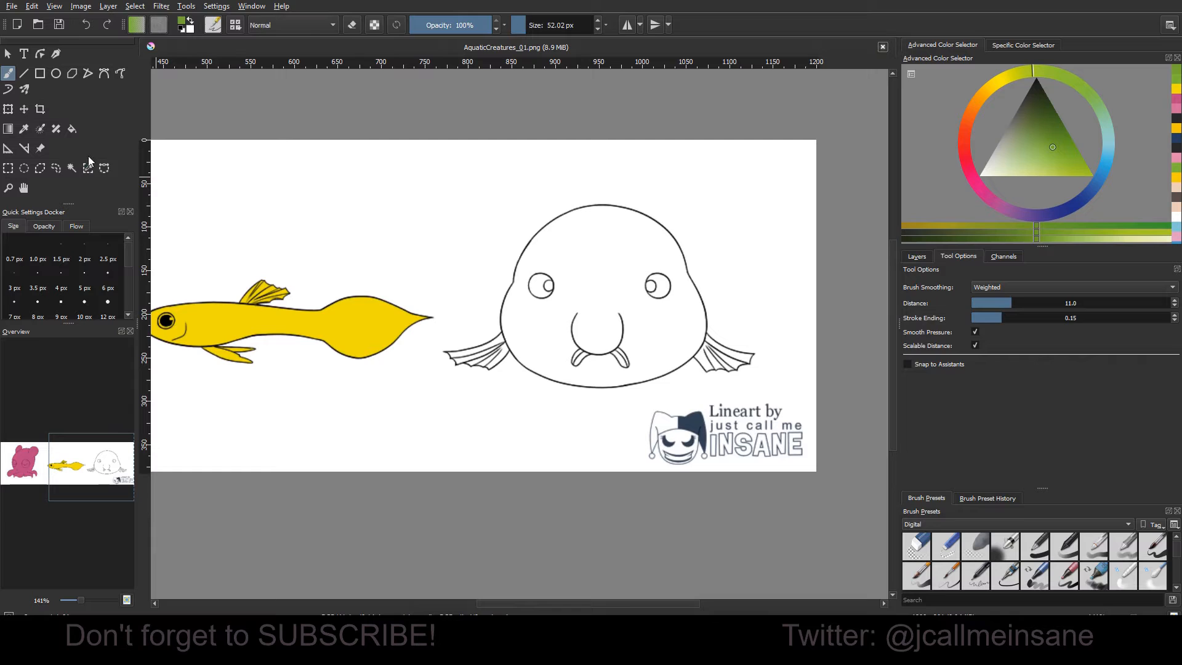
pyautogui.click(56, 168)
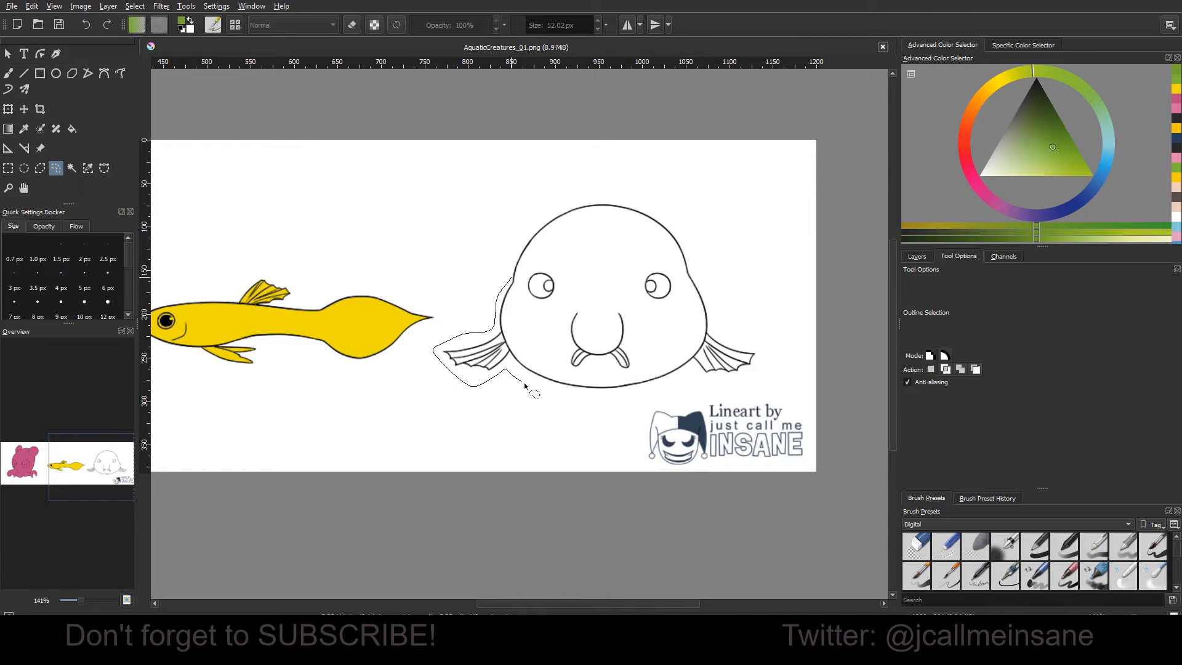
pyautogui.moveTo(513, 384); pyautogui.dragTo(742, 385)
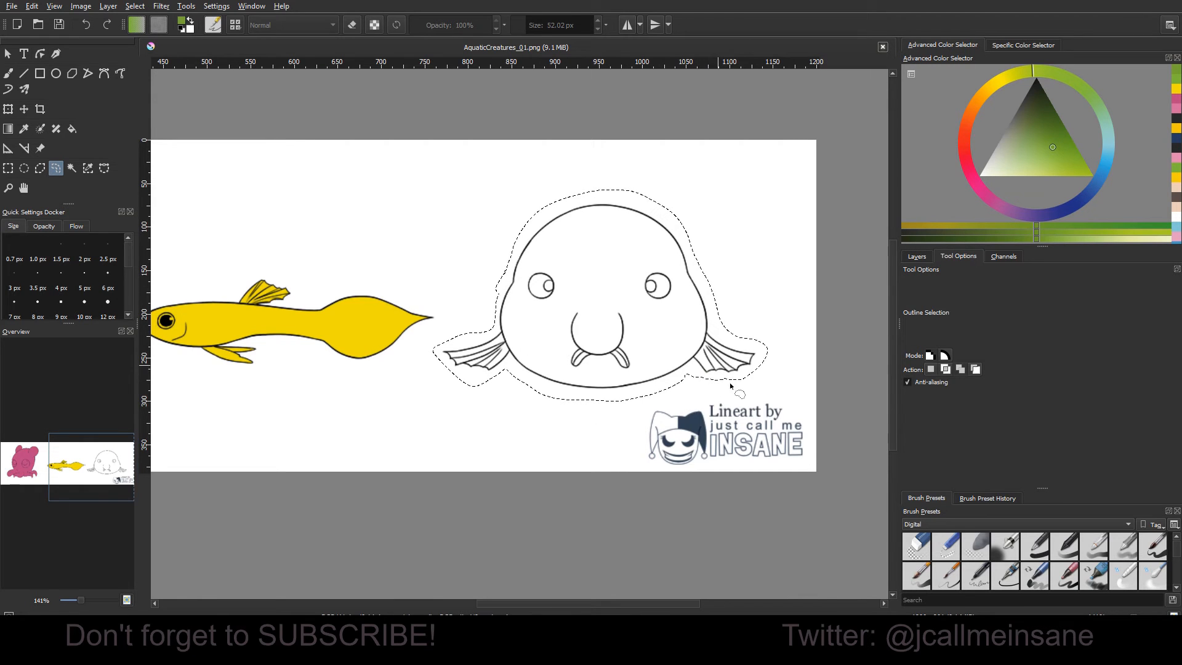
pyautogui.click(916, 255)
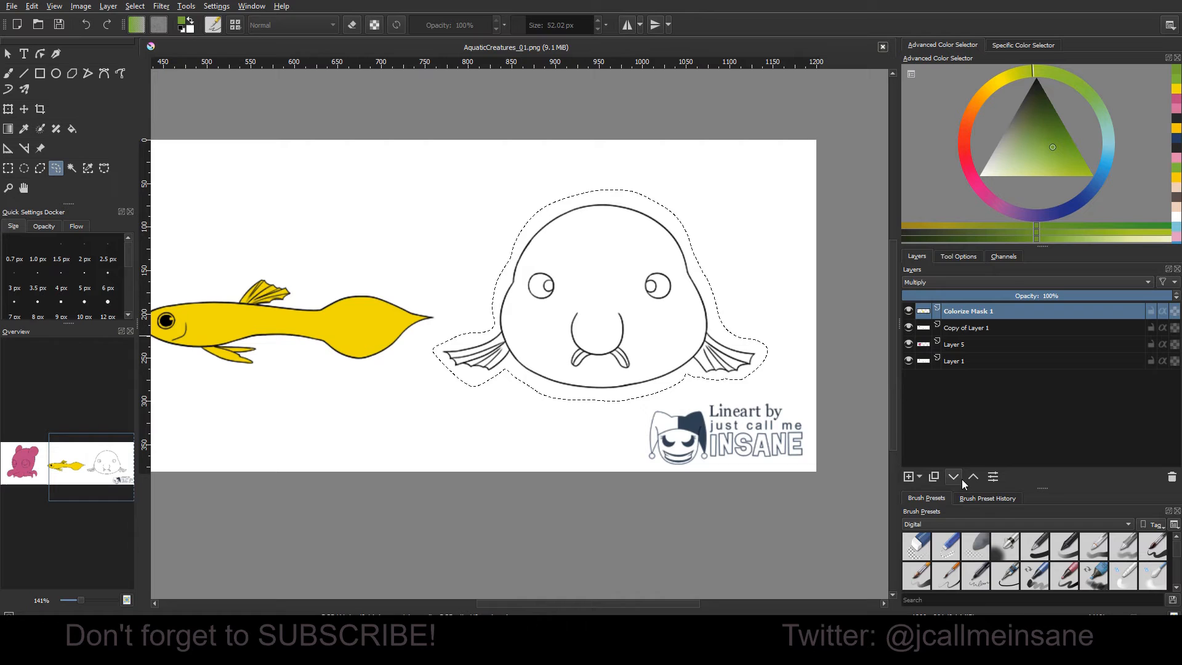
# Move Copy of Layer 1 above Colorize Mask 1 and brush light blue over the blobfish on Layer 5.
pyautogui.click(953, 476)
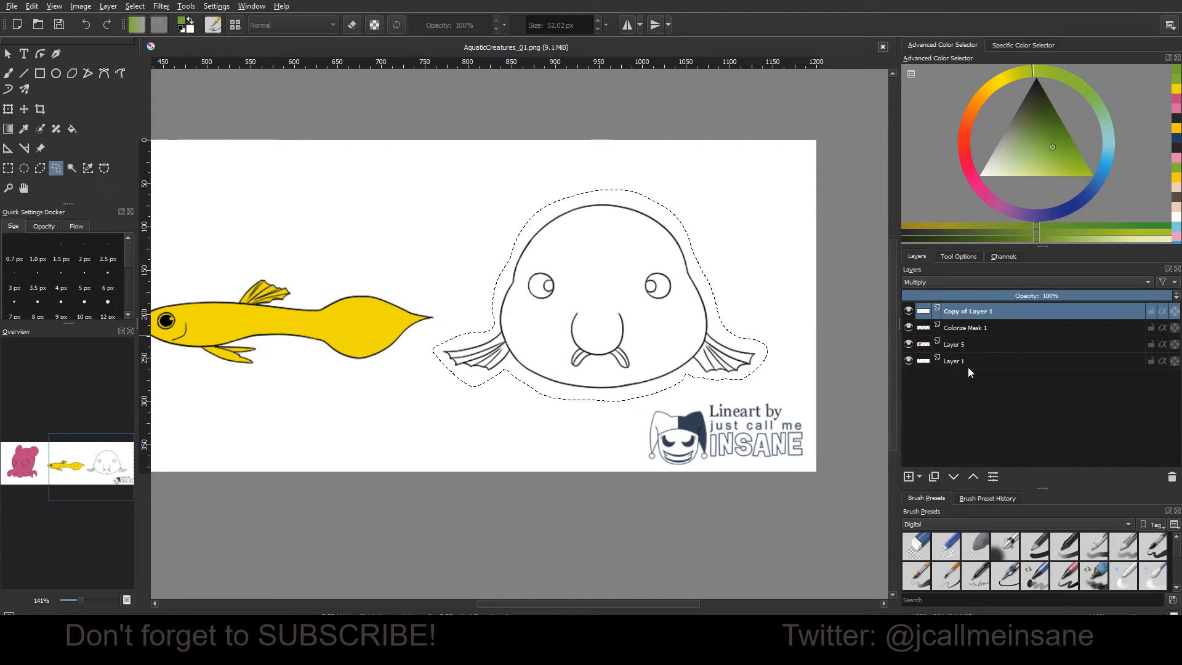
pyautogui.click(955, 343)
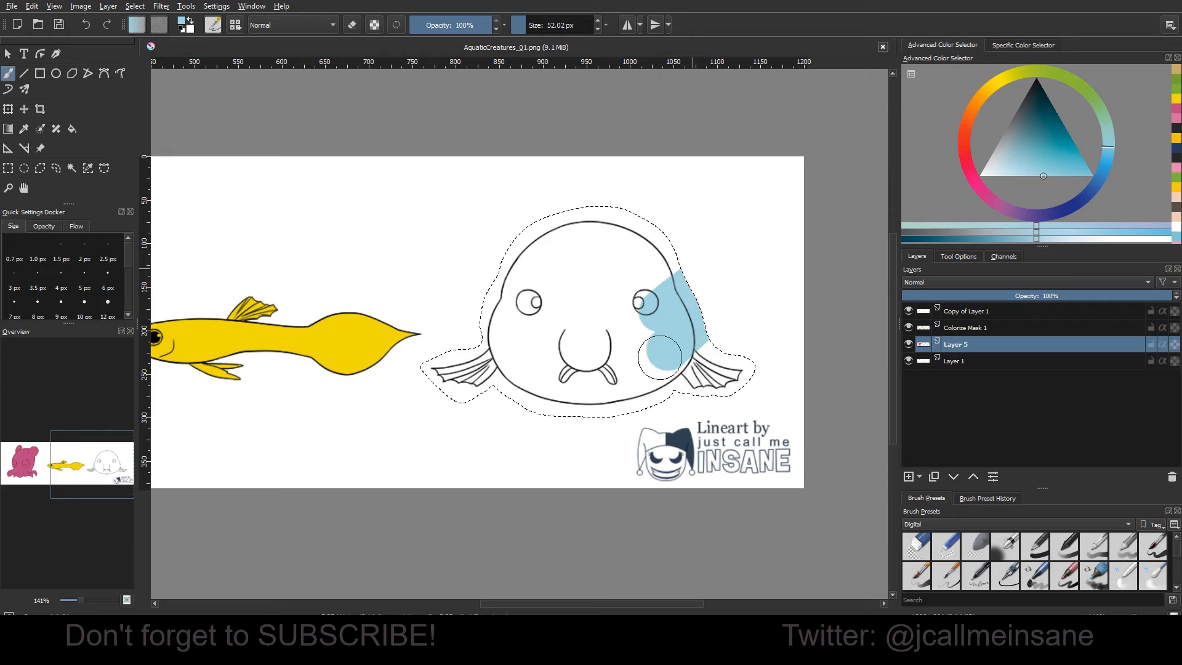
pyautogui.moveTo(659, 362); pyautogui.dragTo(642, 208)
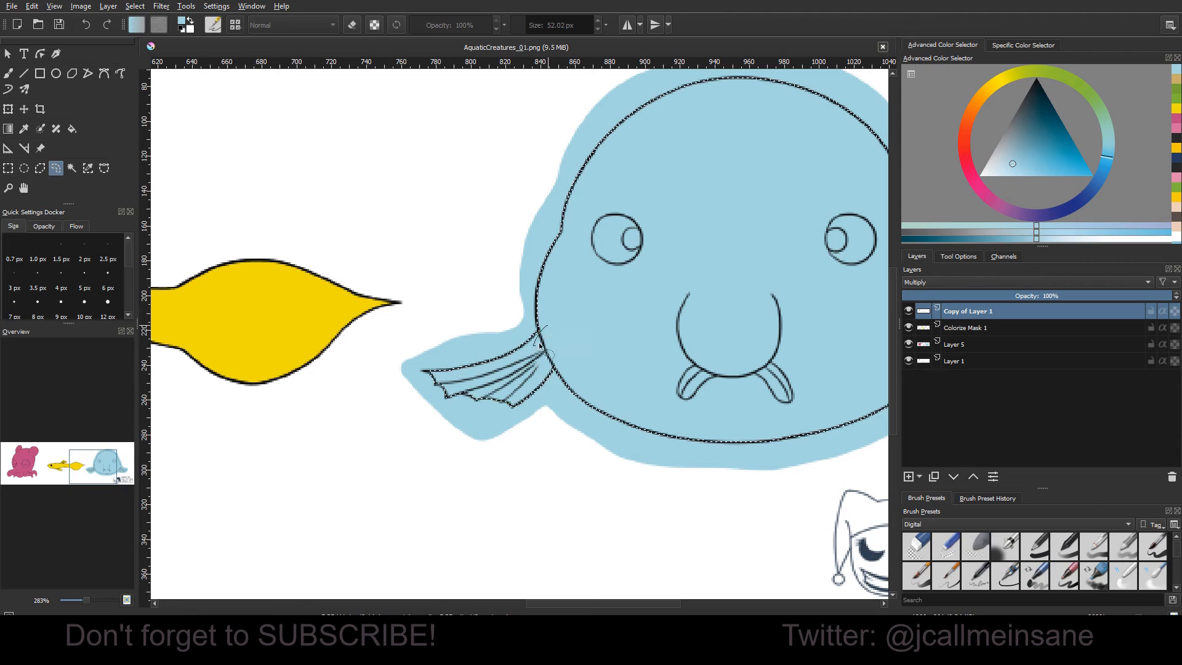
pyautogui.hscroll(3)
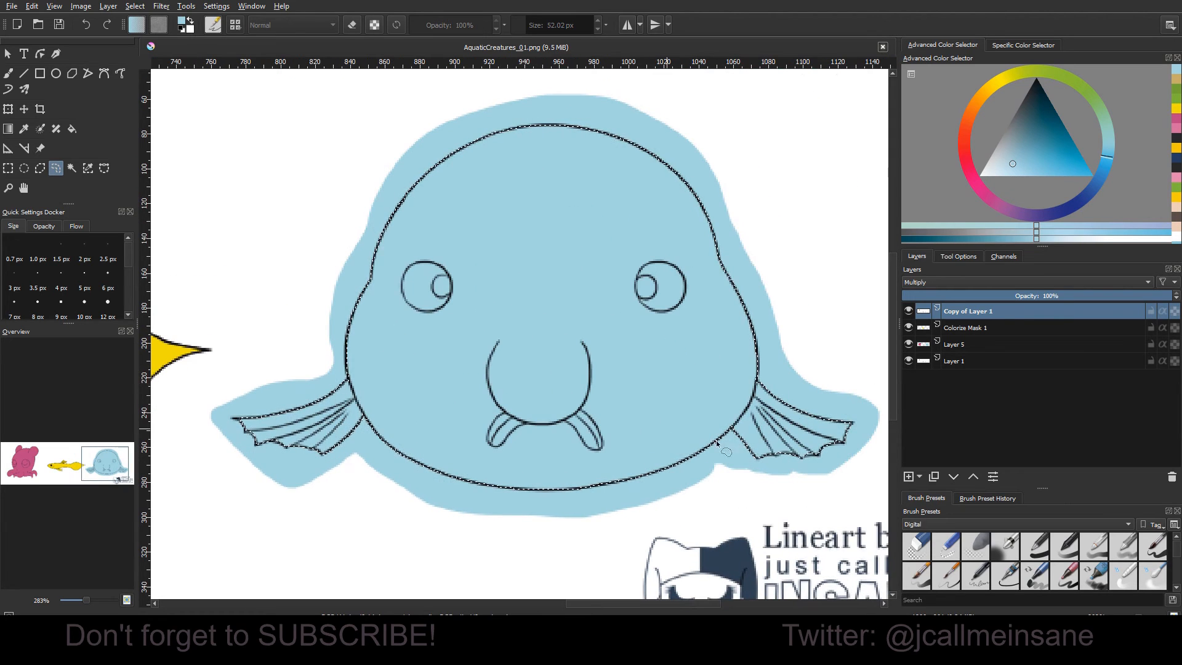
pyautogui.click(980, 344)
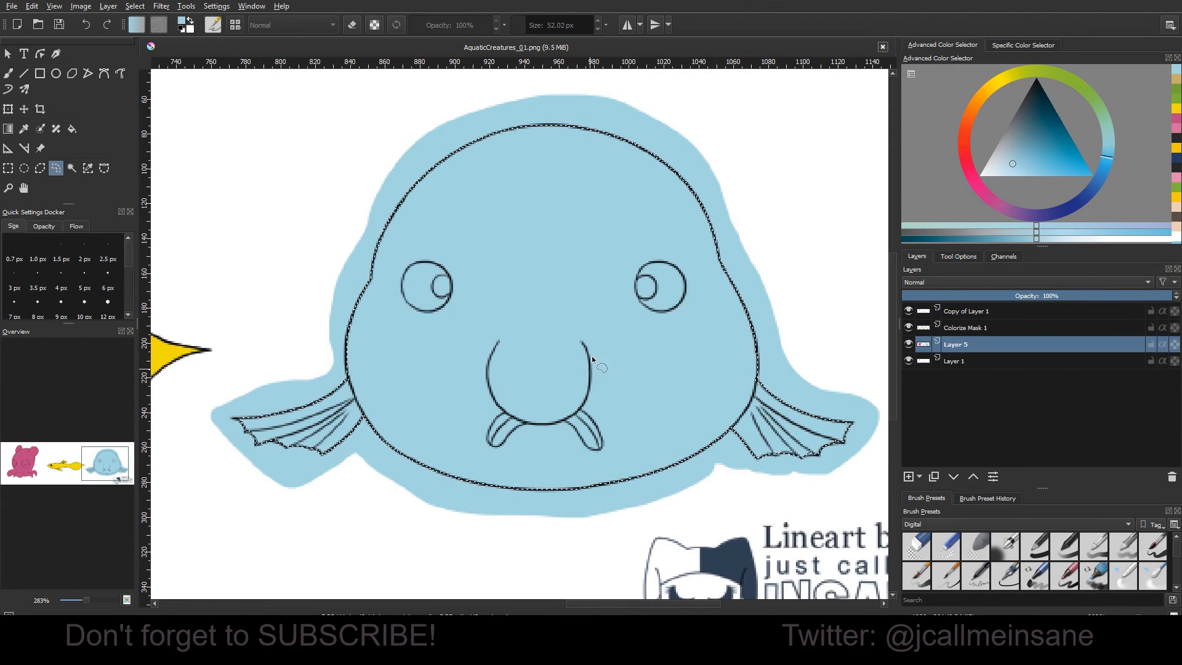
# Clear the blue inside the blobfish outline to leave a halo, and add Layer 6.
pyautogui.rightClick(592, 362)
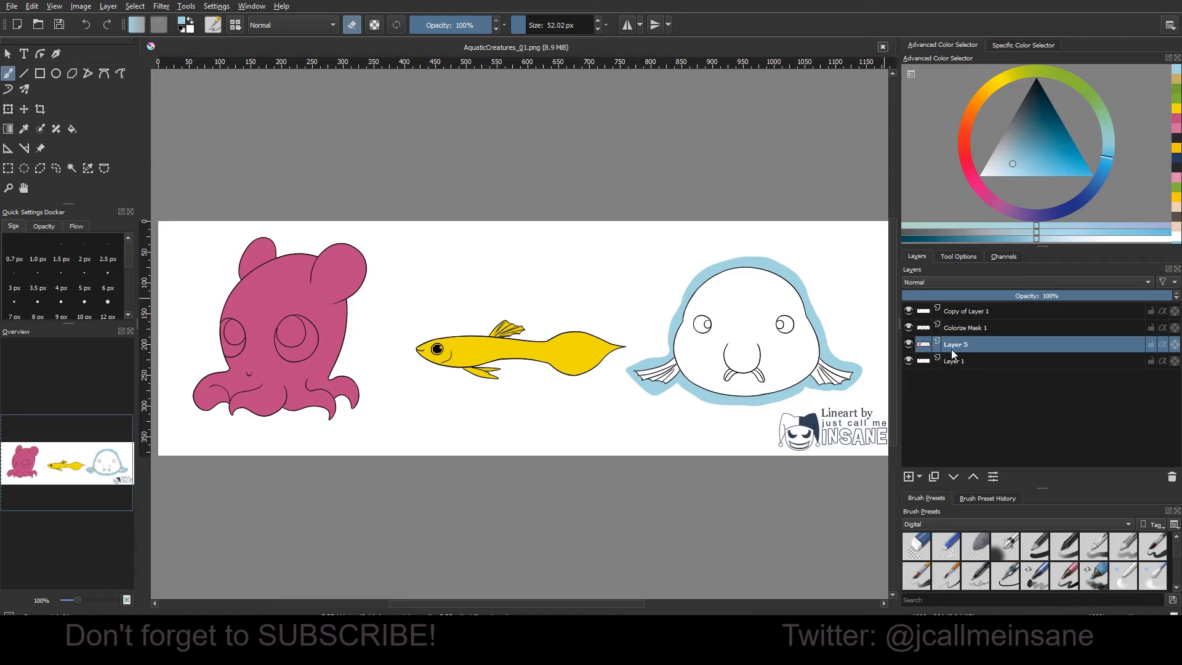
pyautogui.moveTo(955, 360)
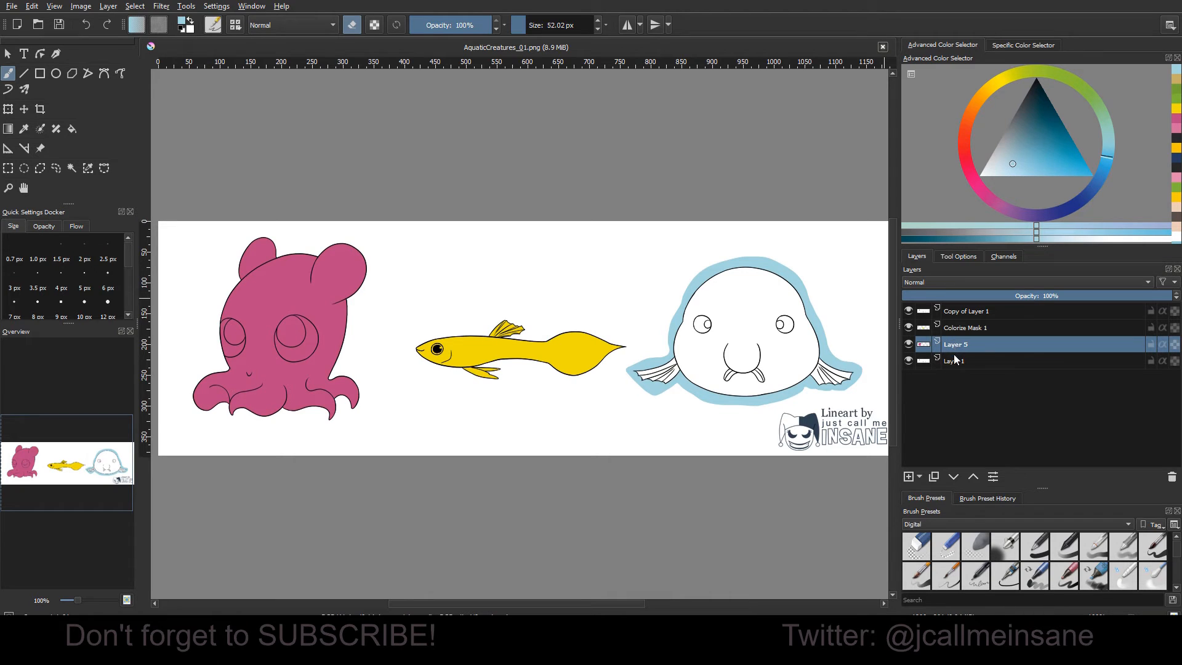
pyautogui.click(907, 476)
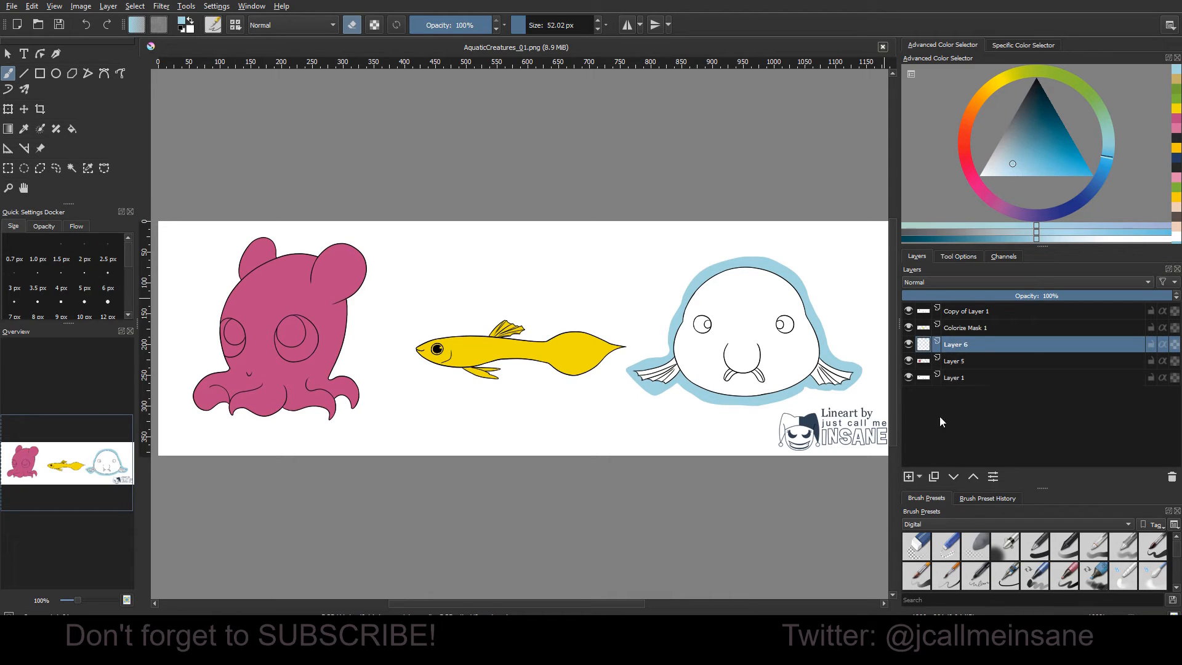
pyautogui.moveTo(990, 439)
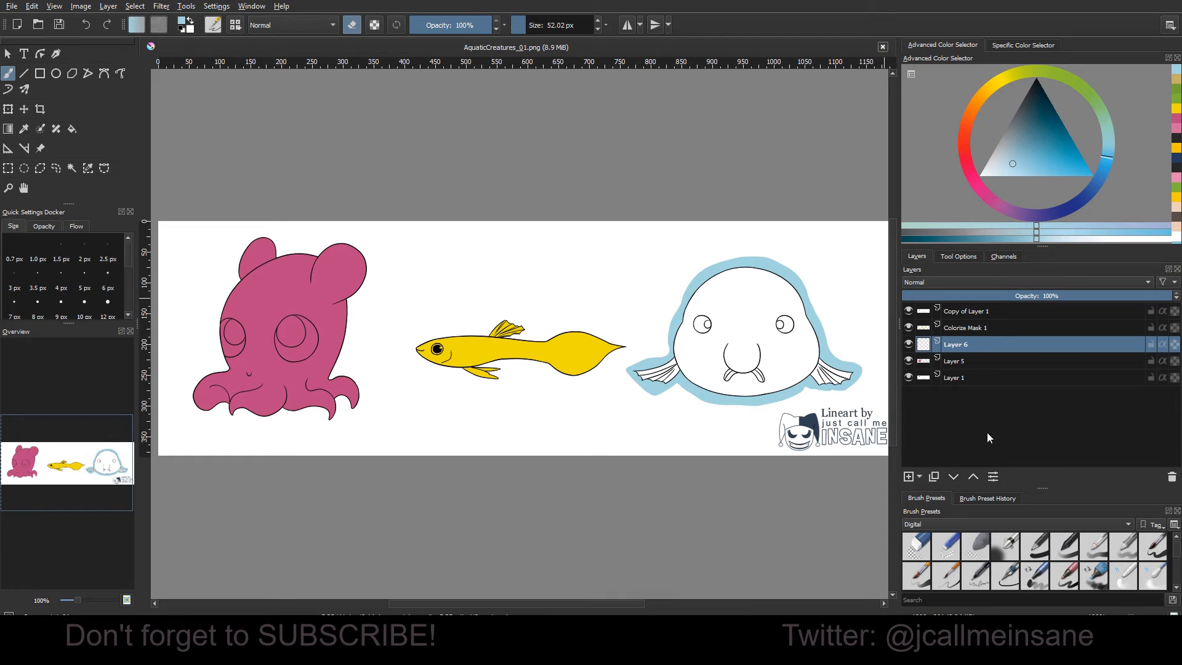
# Create a COLOR group layer and rename the colour layers shading, originalcolor and guppycolor.
pyautogui.click(909, 477)
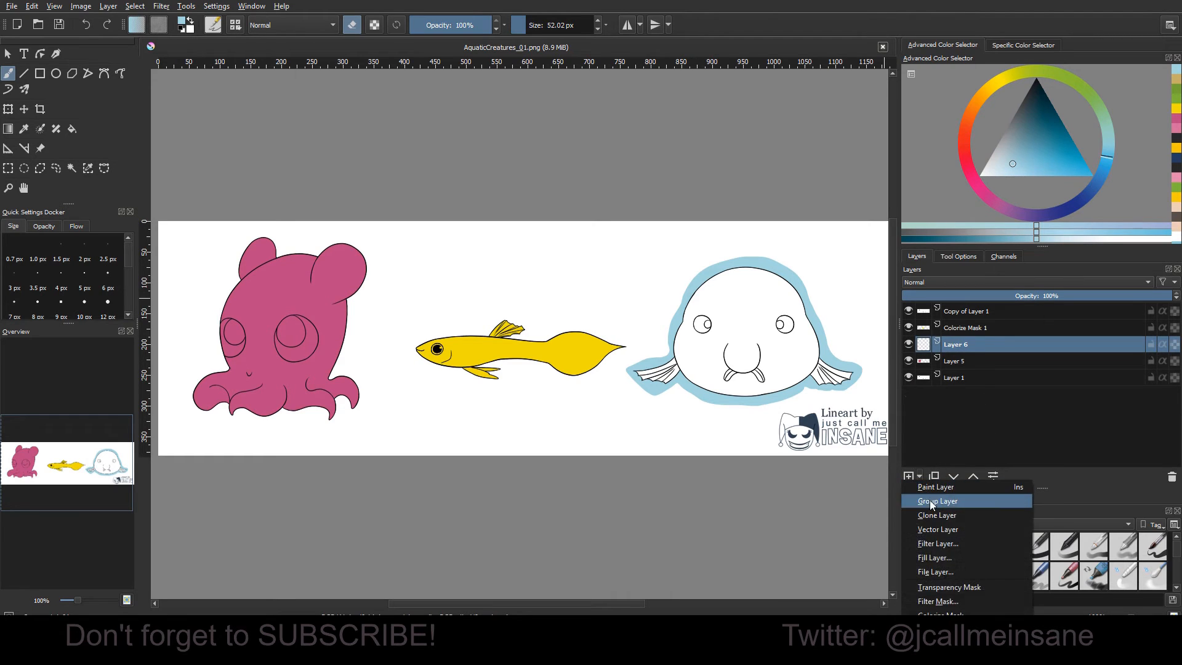
pyautogui.click(935, 486)
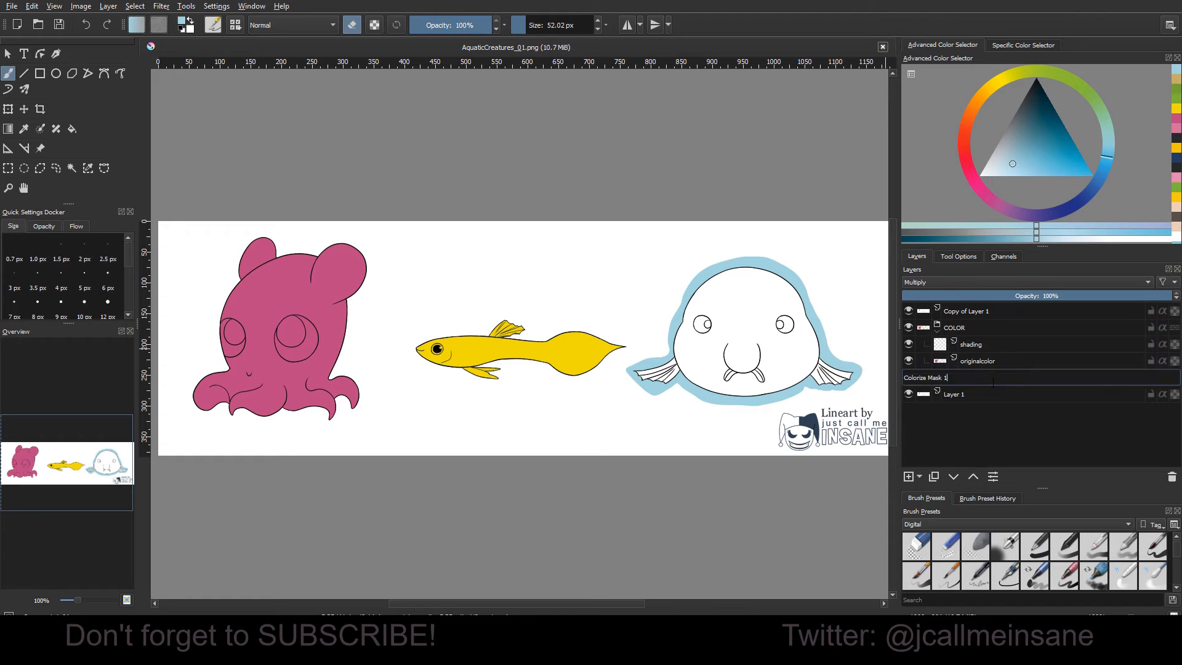
pyautogui.write('guppycolor')
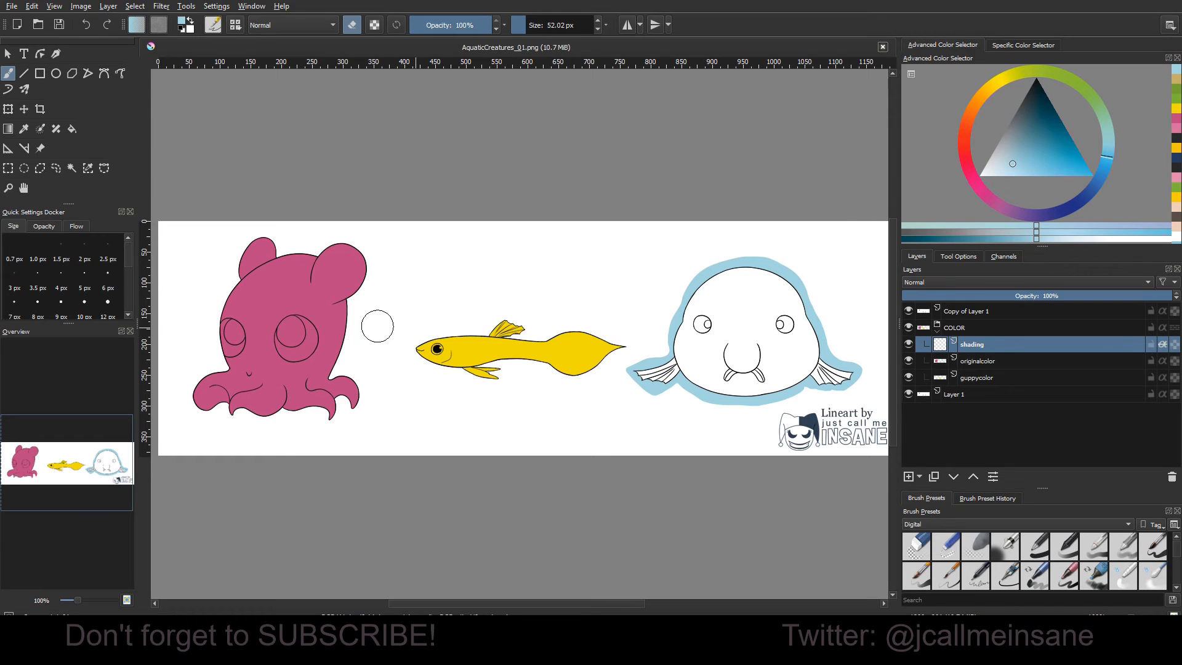
# Pick a purple shading colour and set the shading layer to Multiply blending.
pyautogui.click(987, 192)
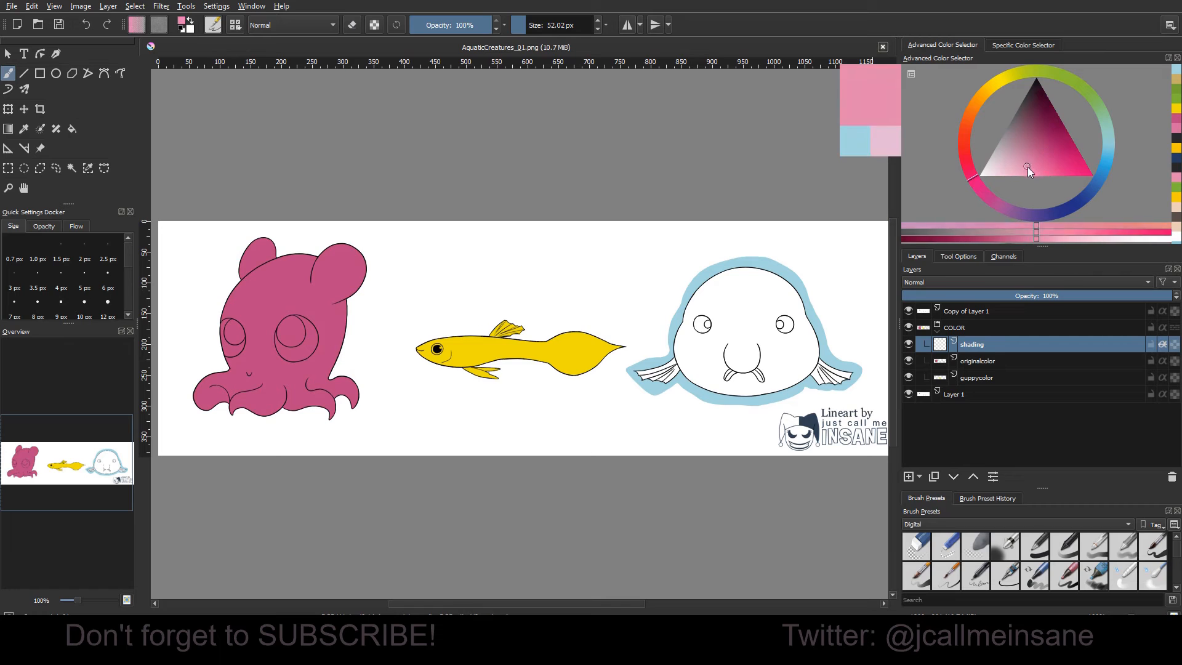
pyautogui.click(1025, 168)
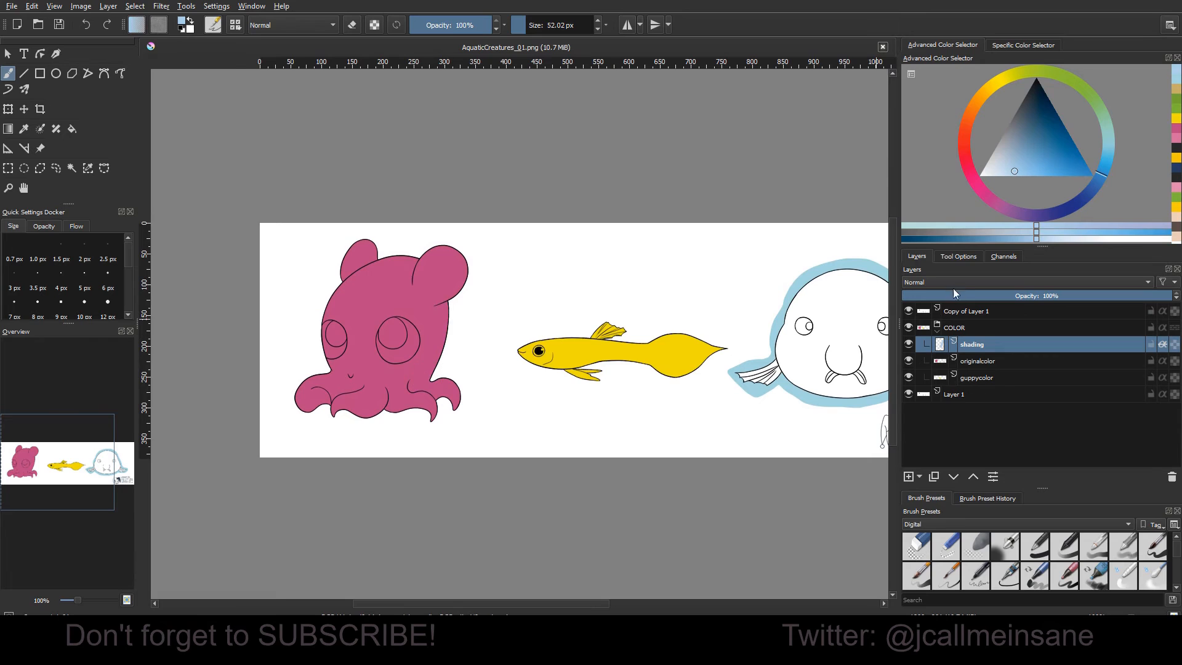
pyautogui.click(1030, 282)
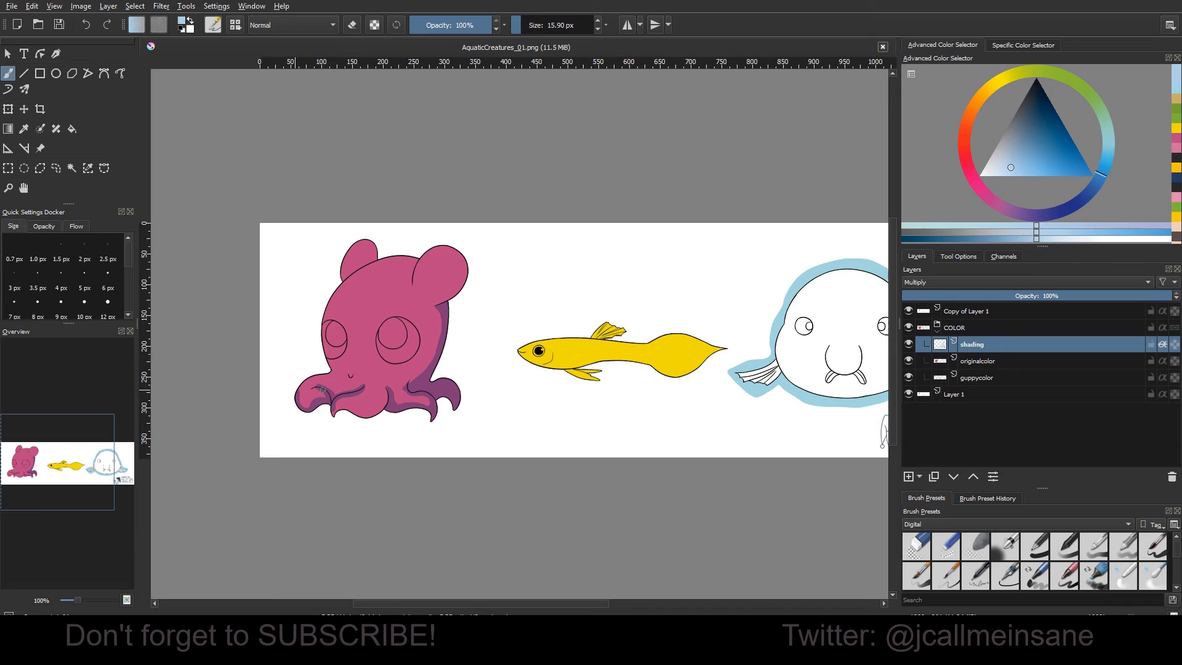
# Brush darker purple shadows across the octopus's tentacles and lower right side.
pyautogui.moveTo(324, 390); pyautogui.dragTo(391, 393)
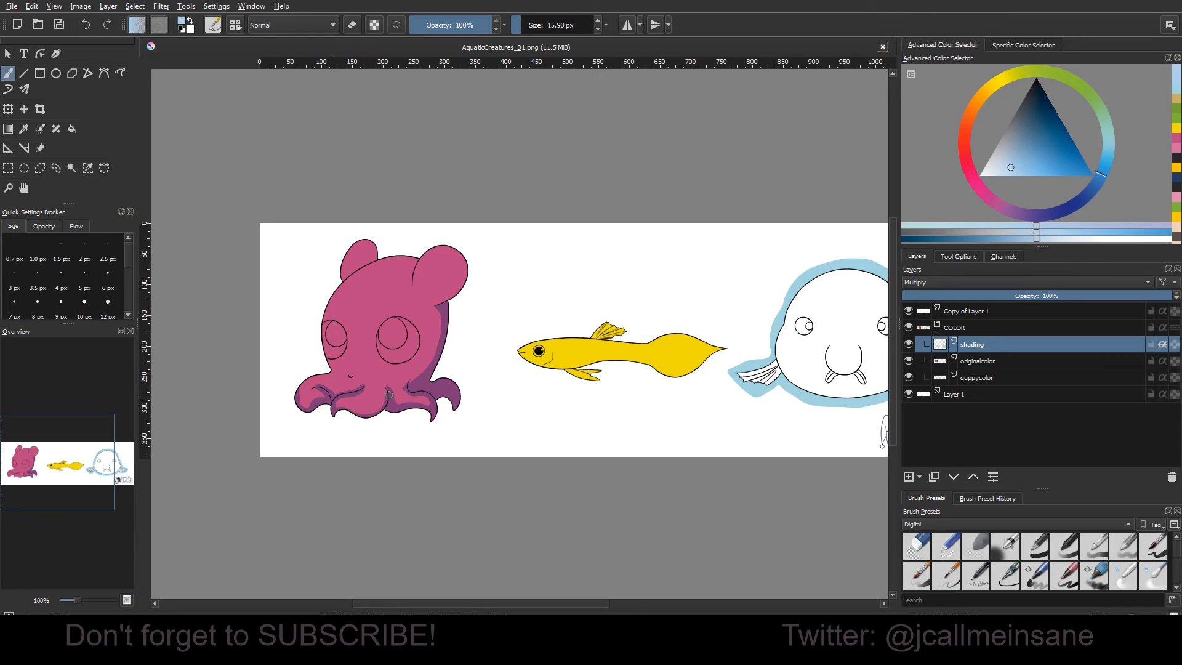
pyautogui.moveTo(346, 394); pyautogui.dragTo(389, 392)
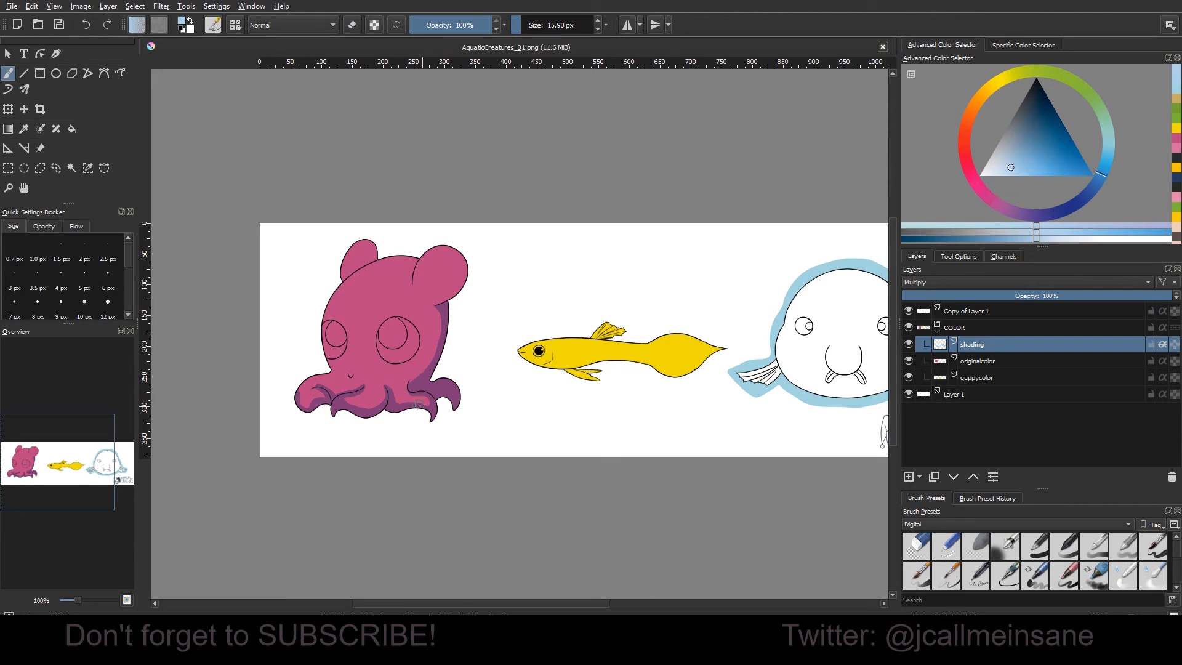
pyautogui.click(352, 24)
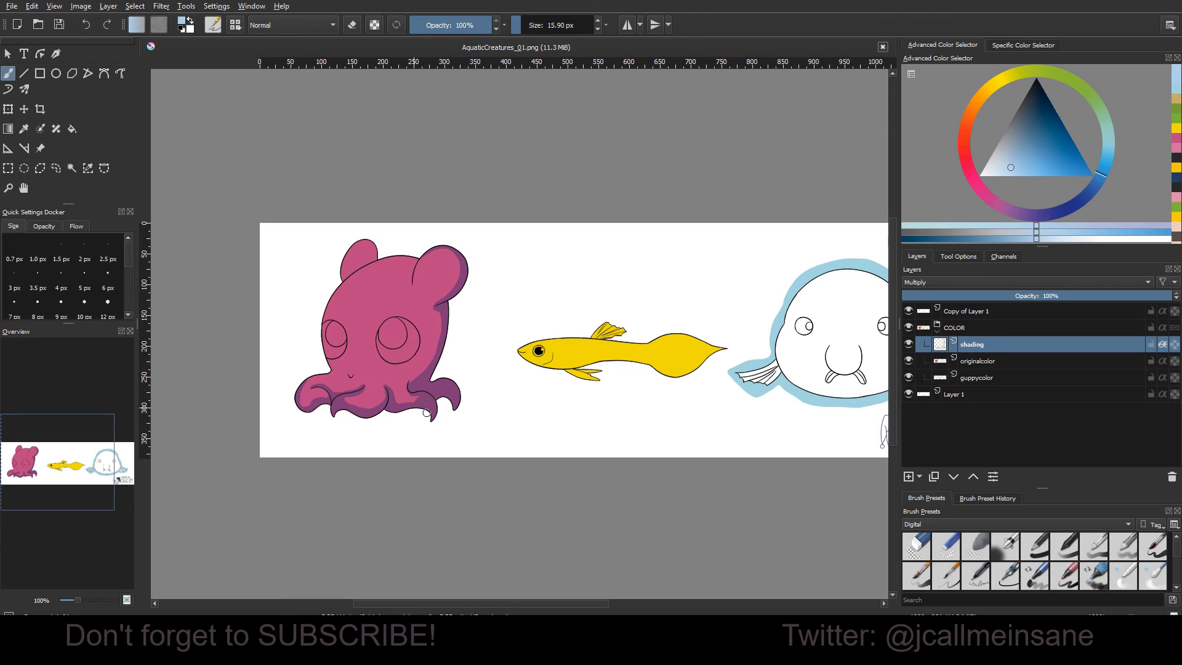
pyautogui.moveTo(424, 412)
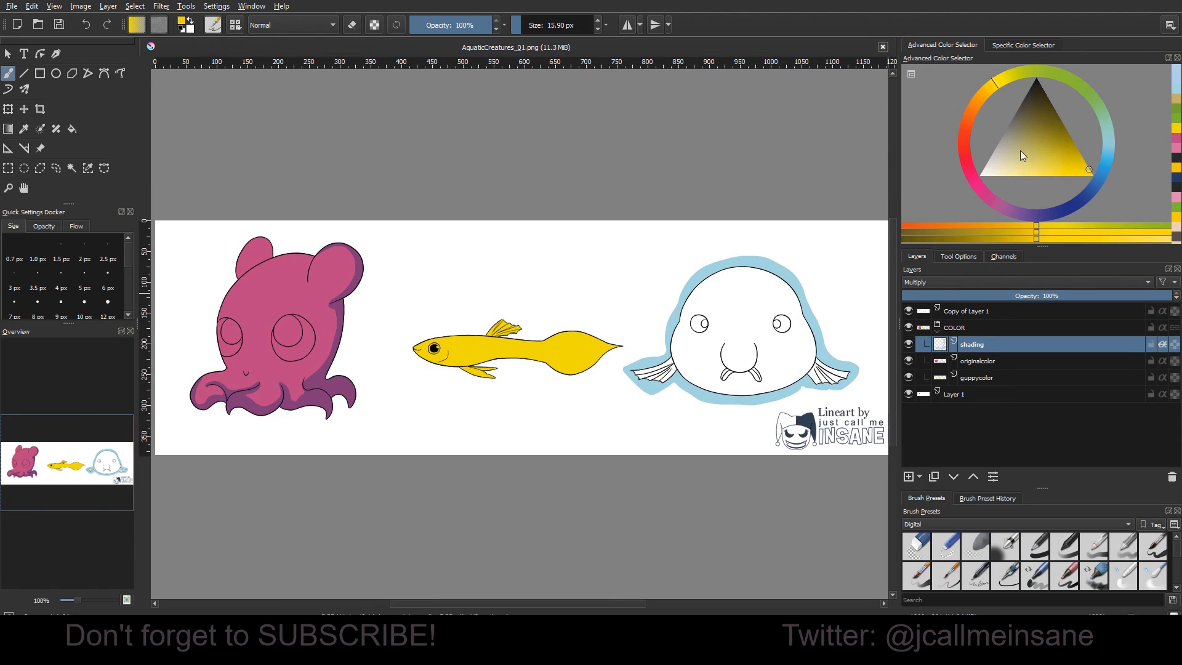
pyautogui.moveTo(1065, 83)
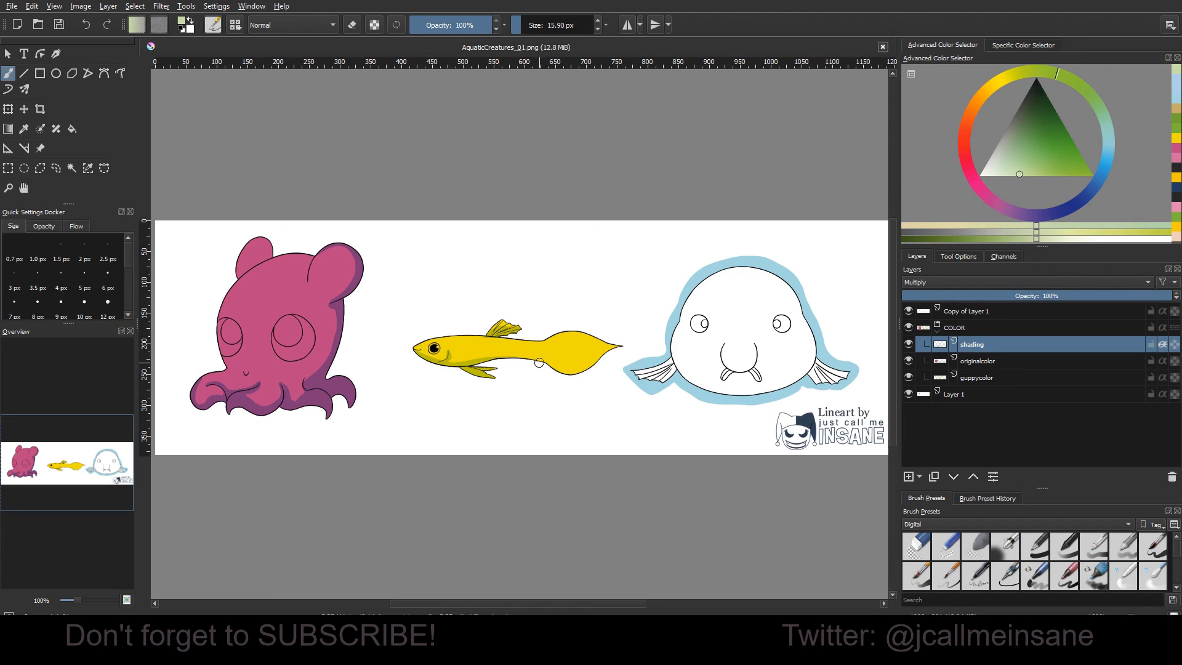
# Brush a darker olive shadow along the guppy's underside, extending across its belly.
pyautogui.moveTo(528, 359); pyautogui.dragTo(595, 354)
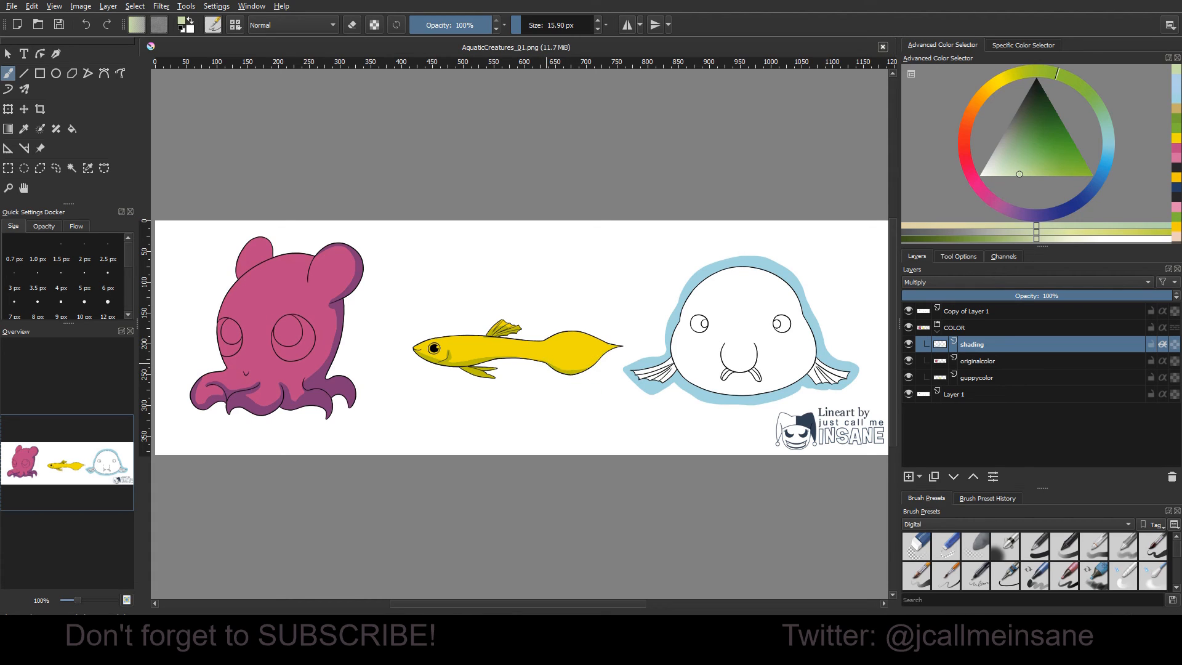
pyautogui.moveTo(482, 359); pyautogui.dragTo(603, 355)
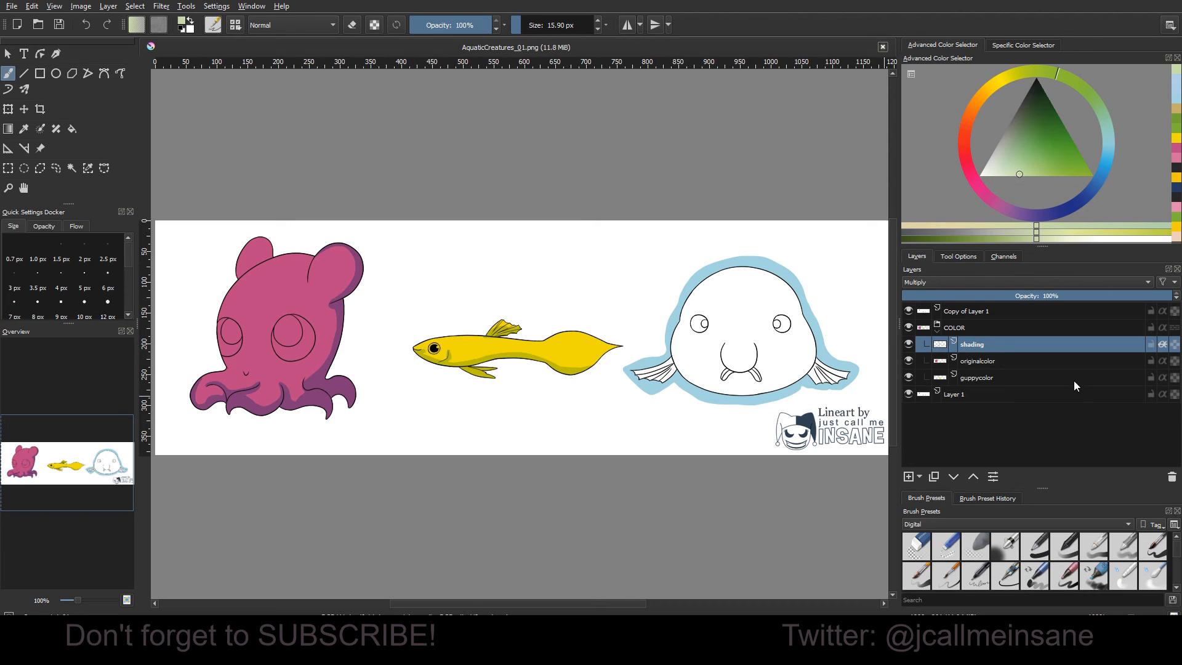
pyautogui.moveTo(1101, 360)
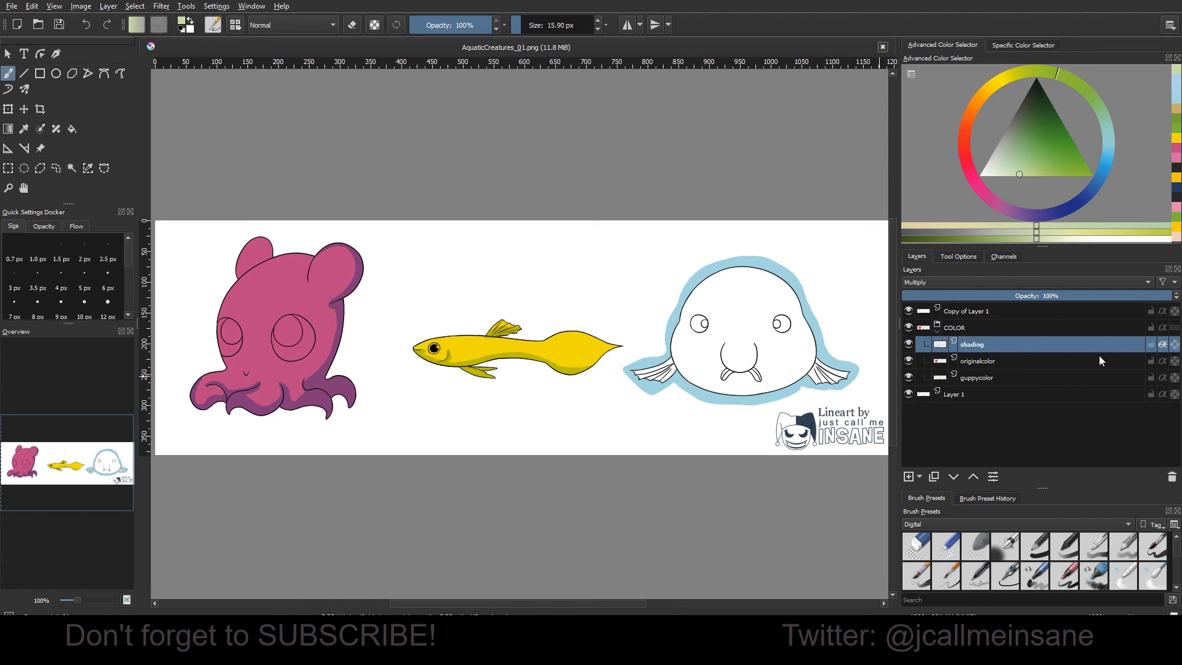
# Hide the shading layer and switch the brush to Erase mode.
pyautogui.click(978, 360)
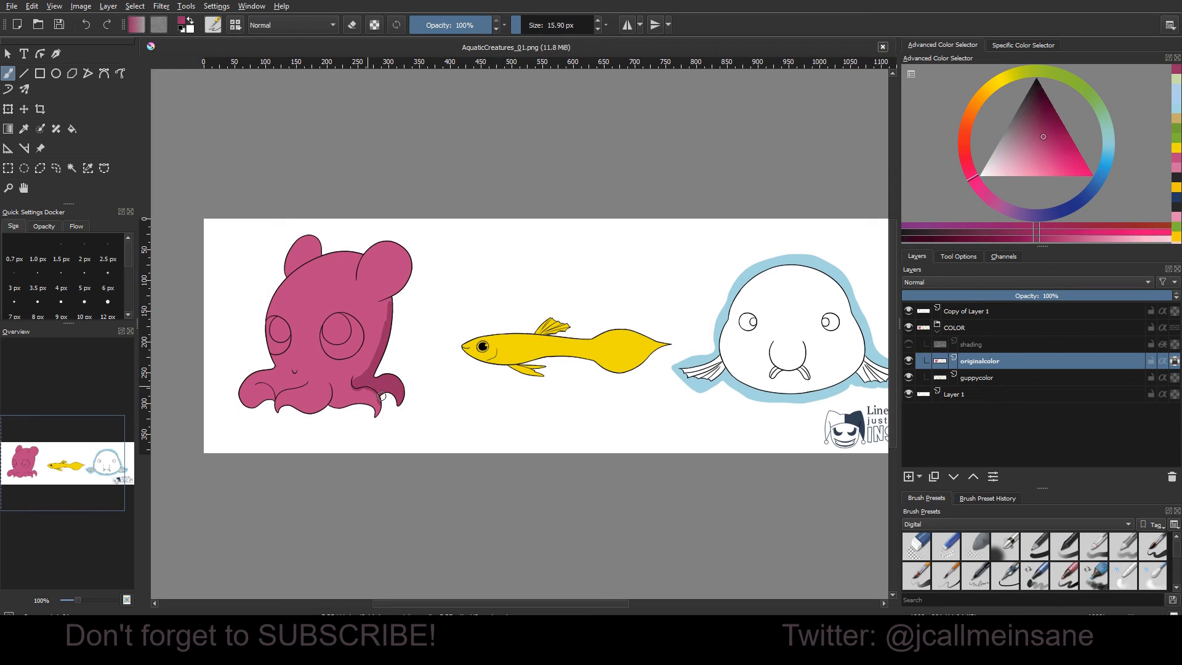
pyautogui.click(365, 399)
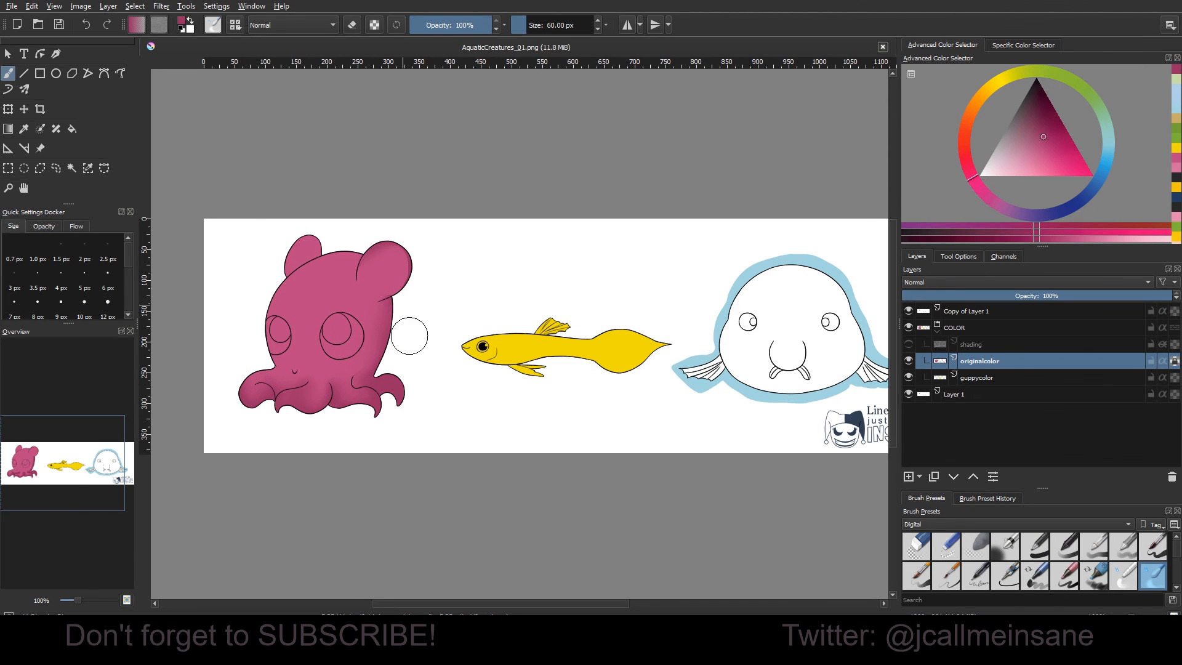
pyautogui.click(352, 24)
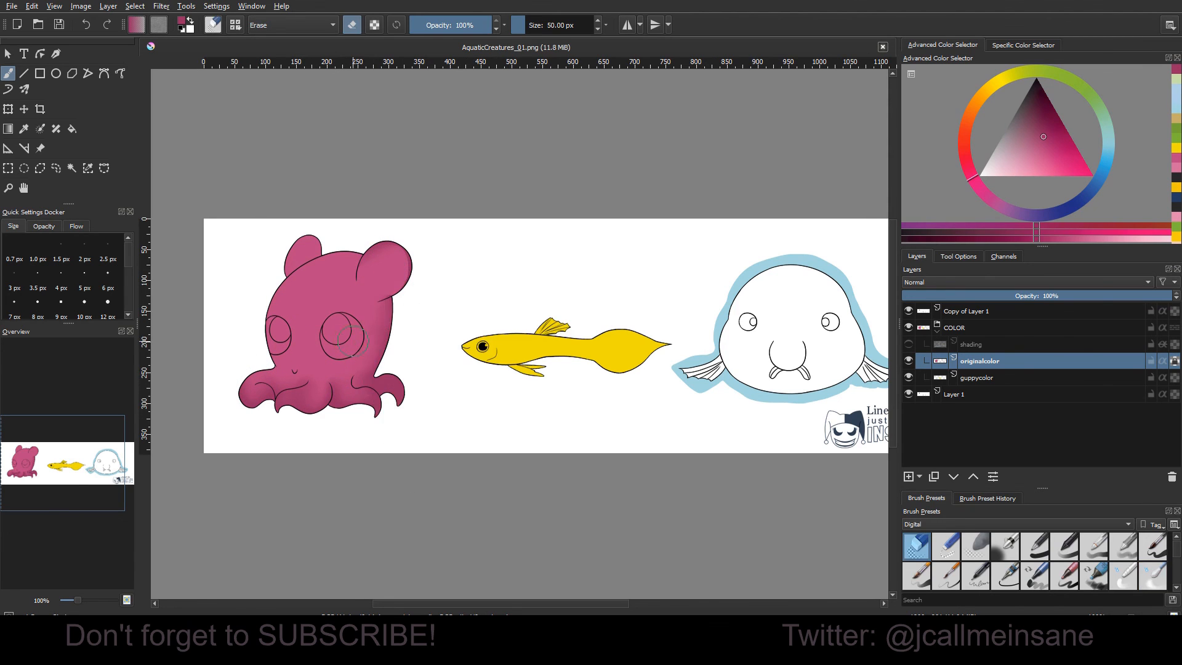